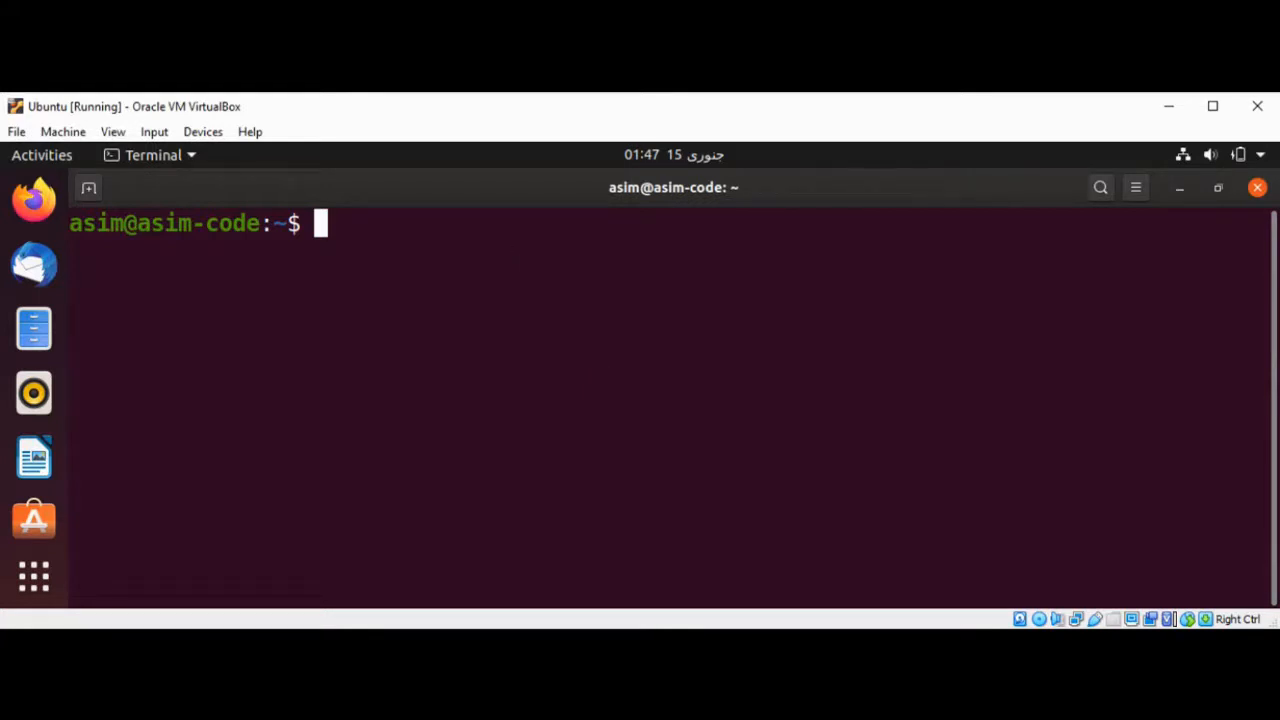
- Create /testdir at the filesystem root with sudo mkdir, entering the sudo password
type("sudo")
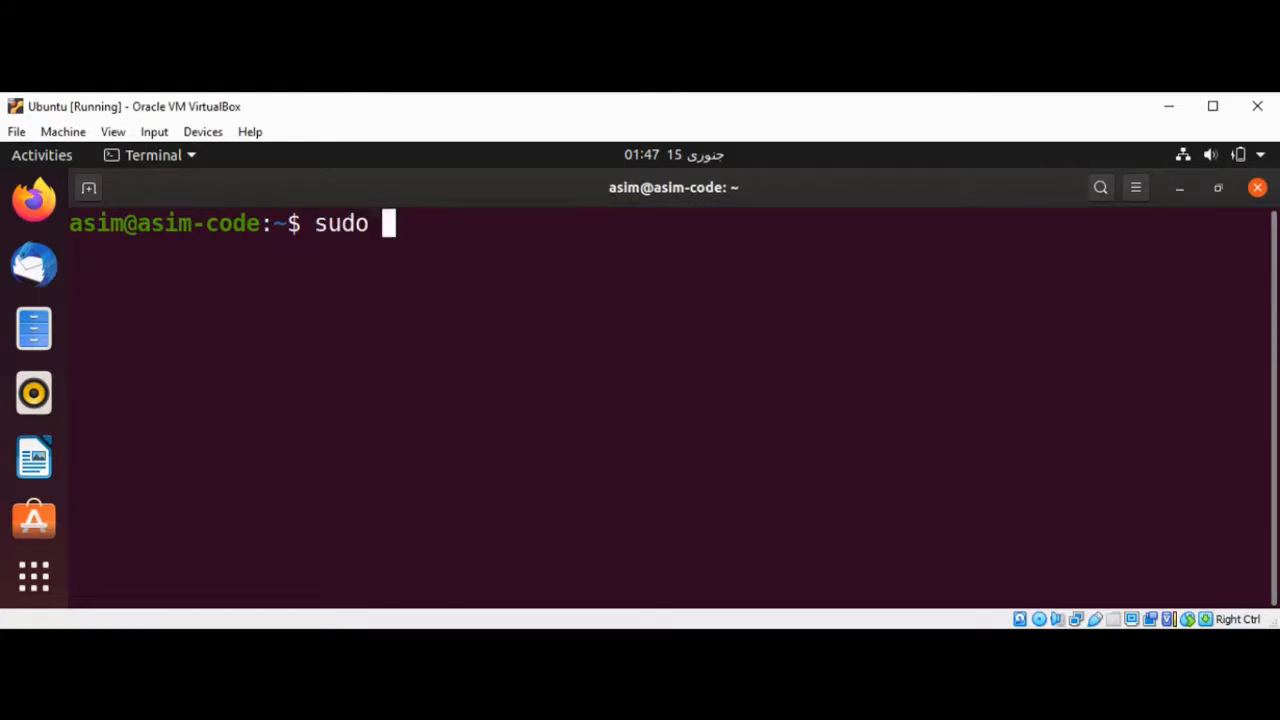
type("mkdir")
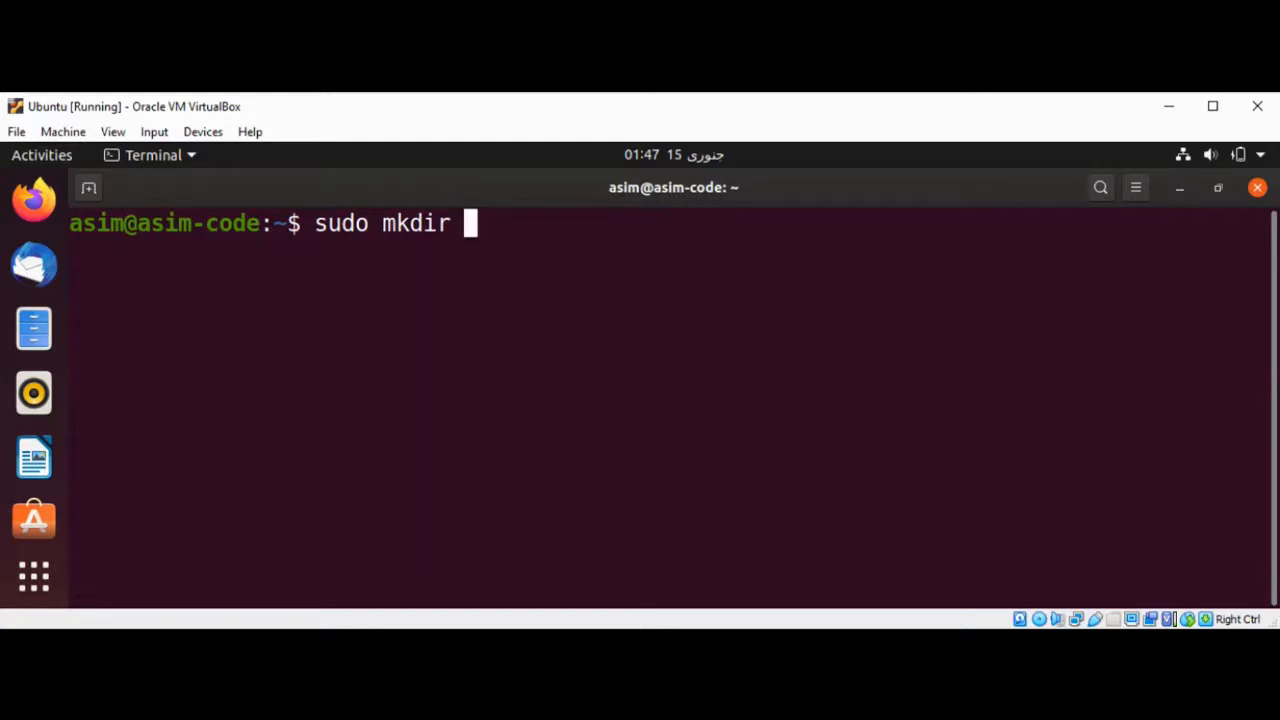
type("/")
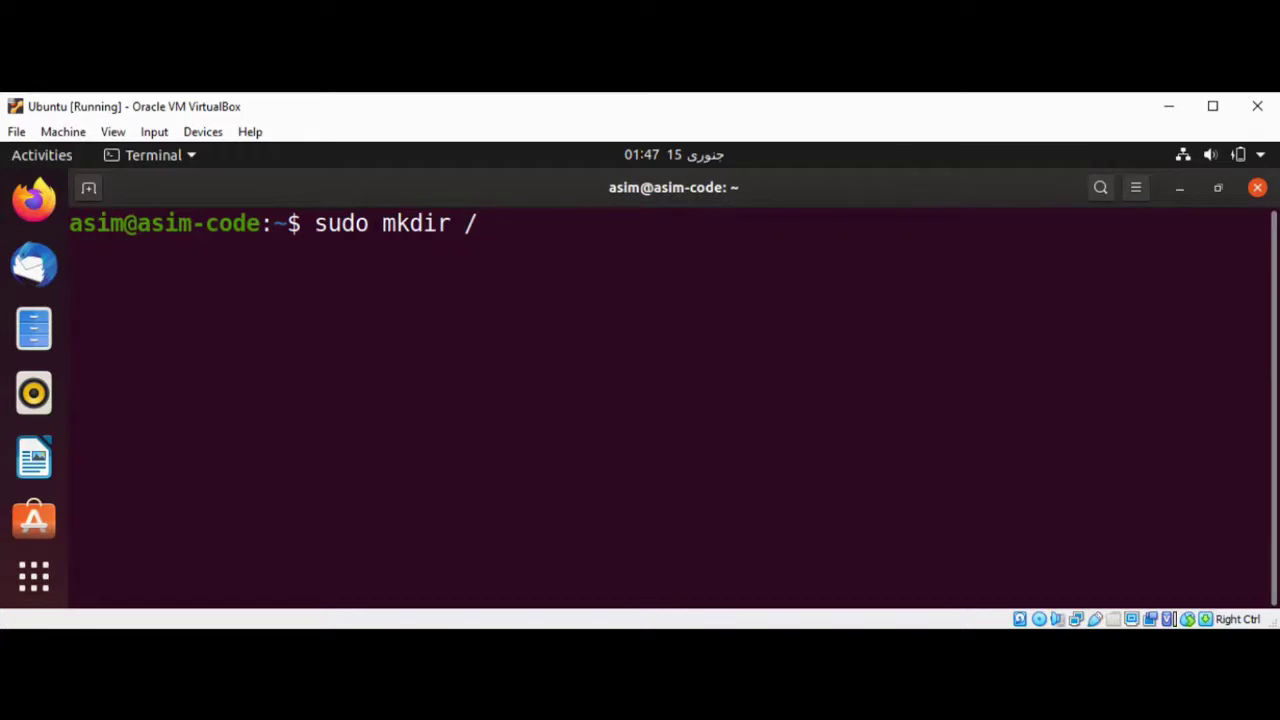
type("testdir")
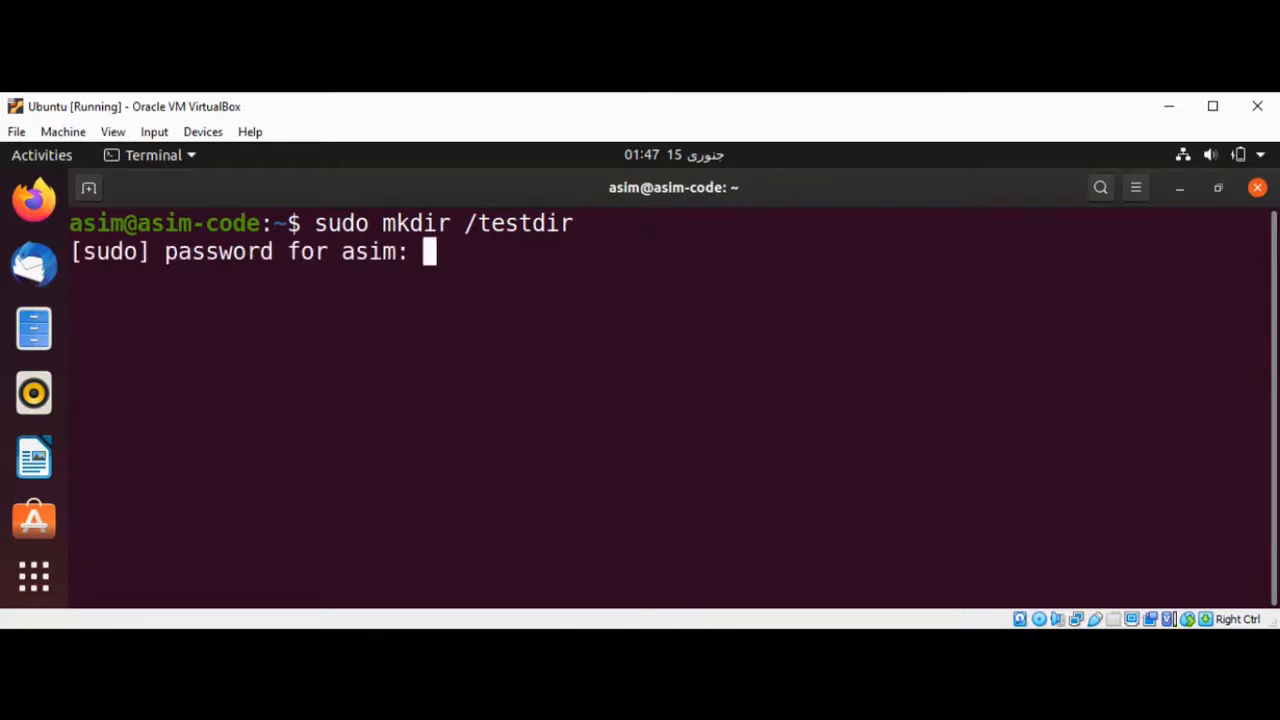
key("Return")
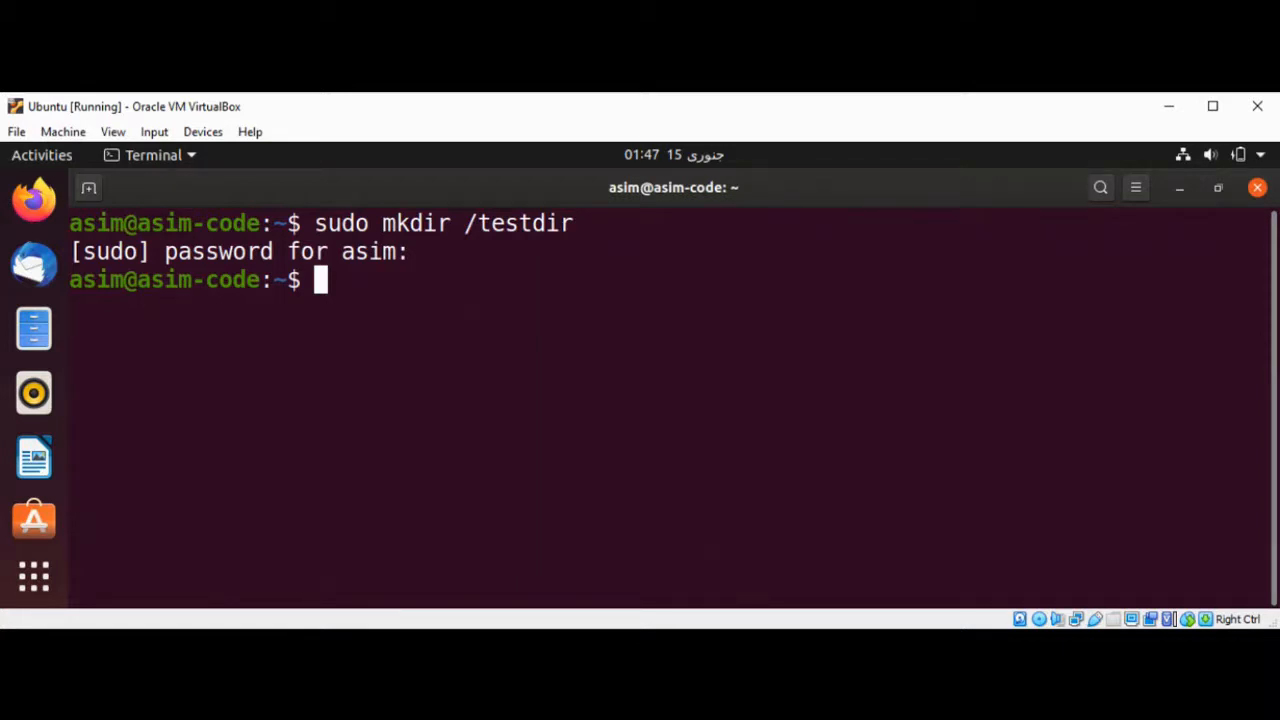
- Try setting /testdir to 0755 with plain chmod, which is refused as not permitted
type("chmod")
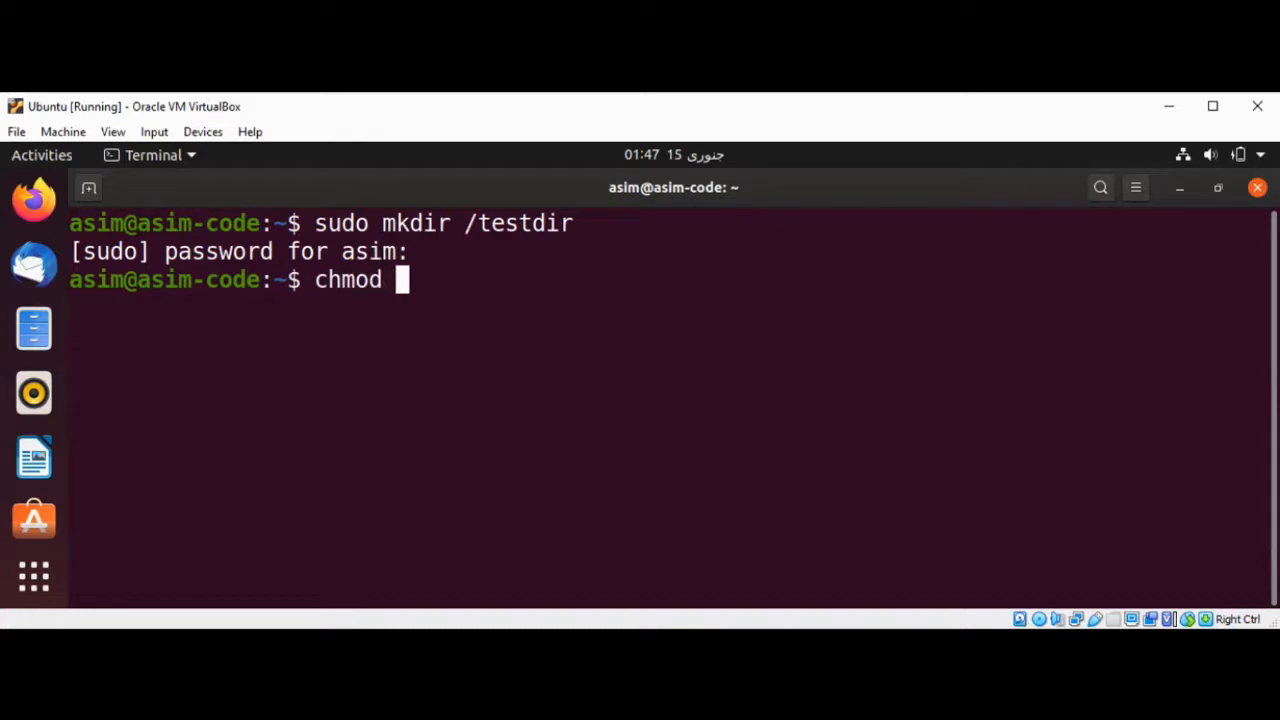
type("07")
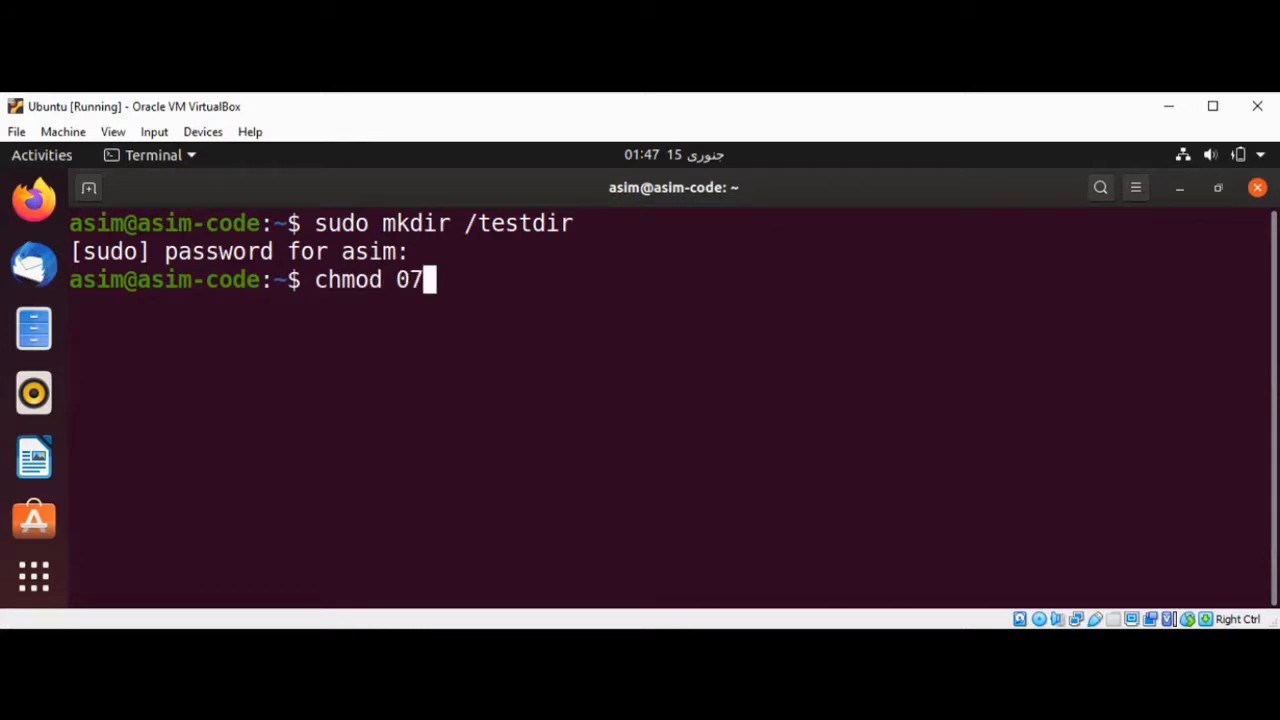
type("55 /")
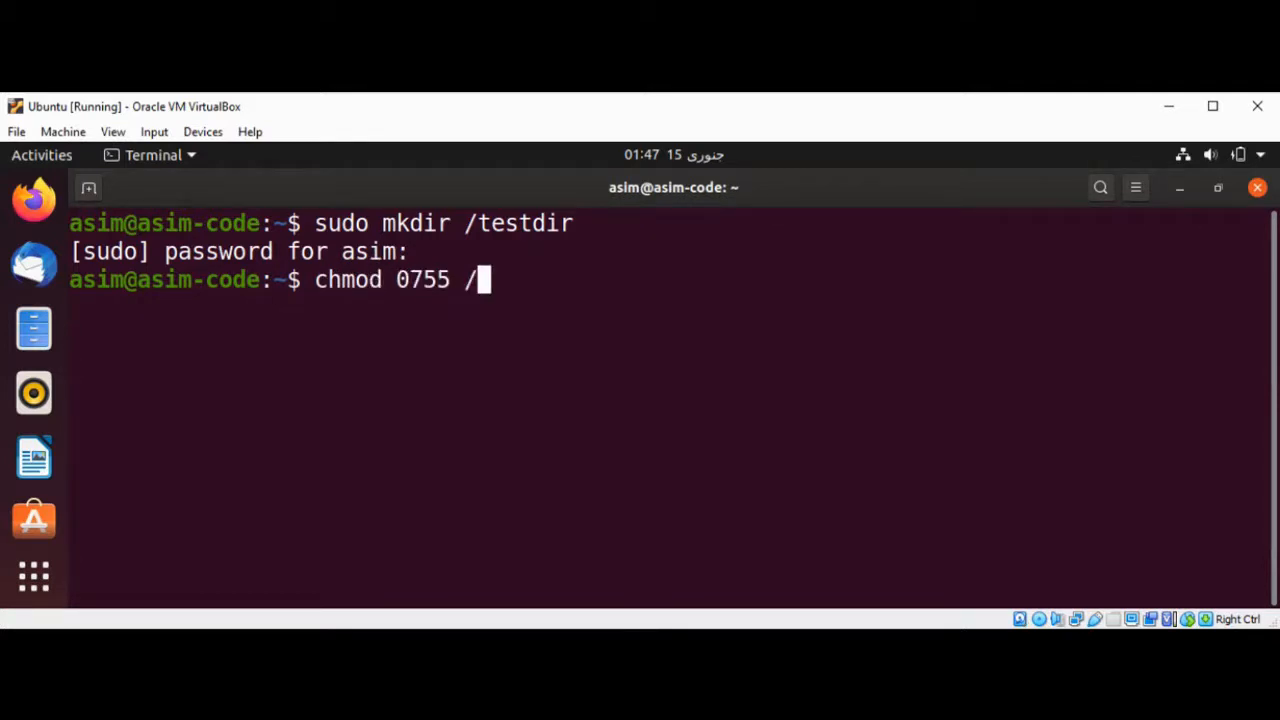
type("test")
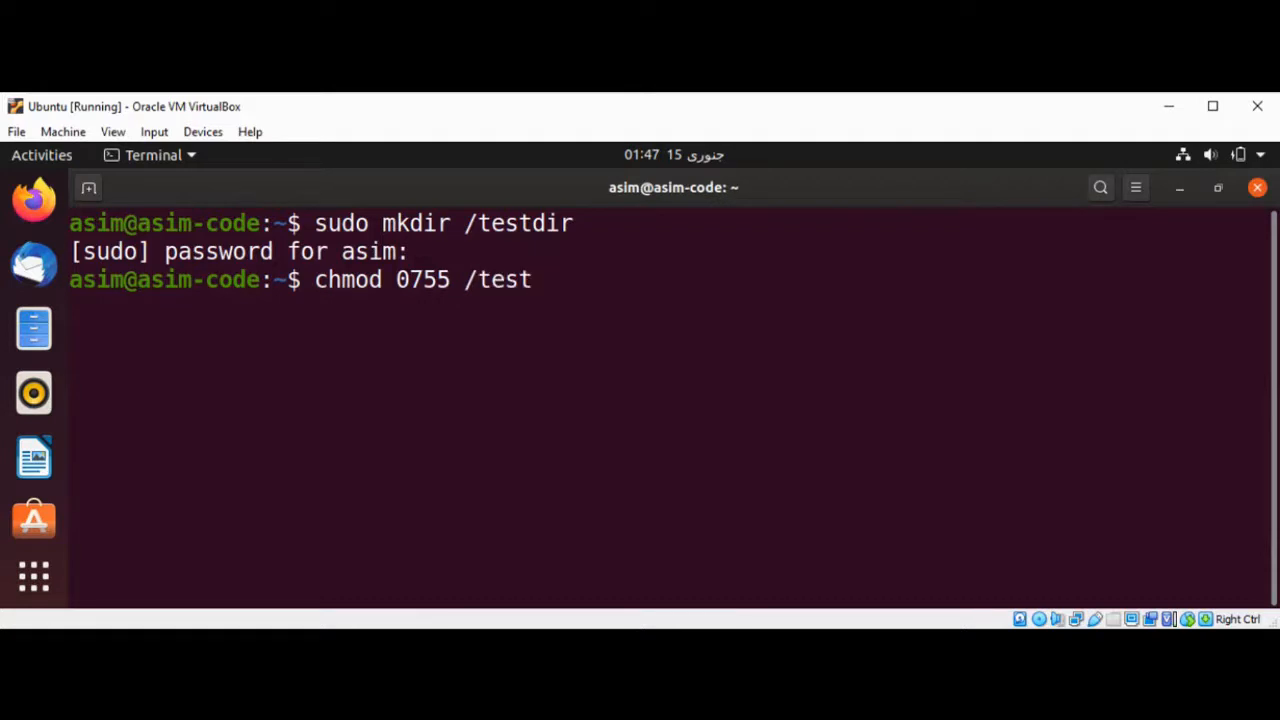
type("dir")
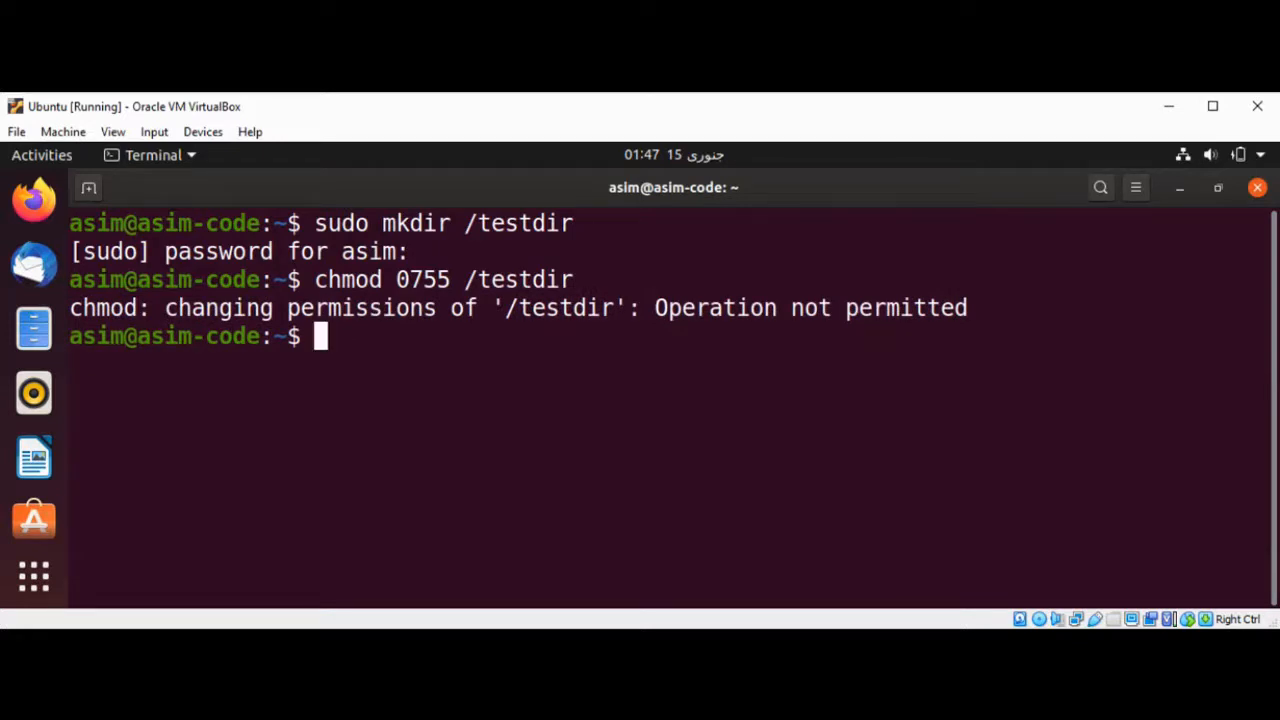
- Rerun chmod 0755 /testdir prefixed with sudo, then clear the screen
type("chmod 0755 /testdir")
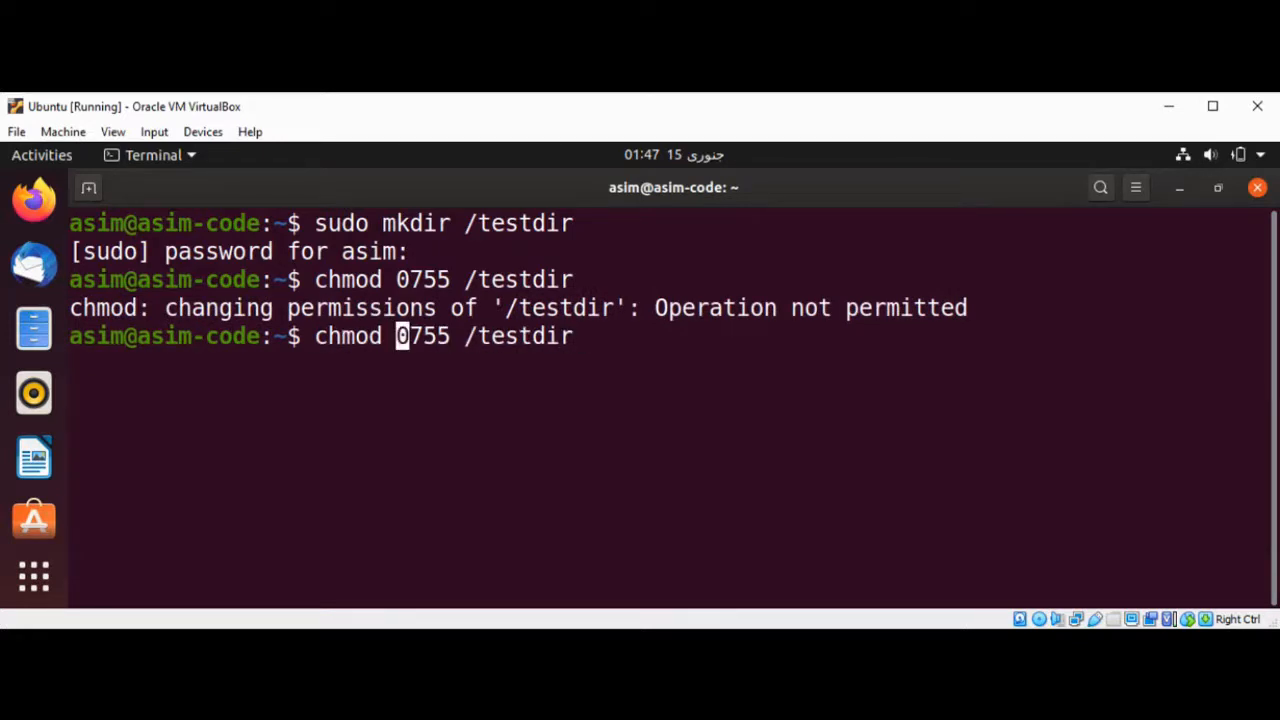
type("sudo")
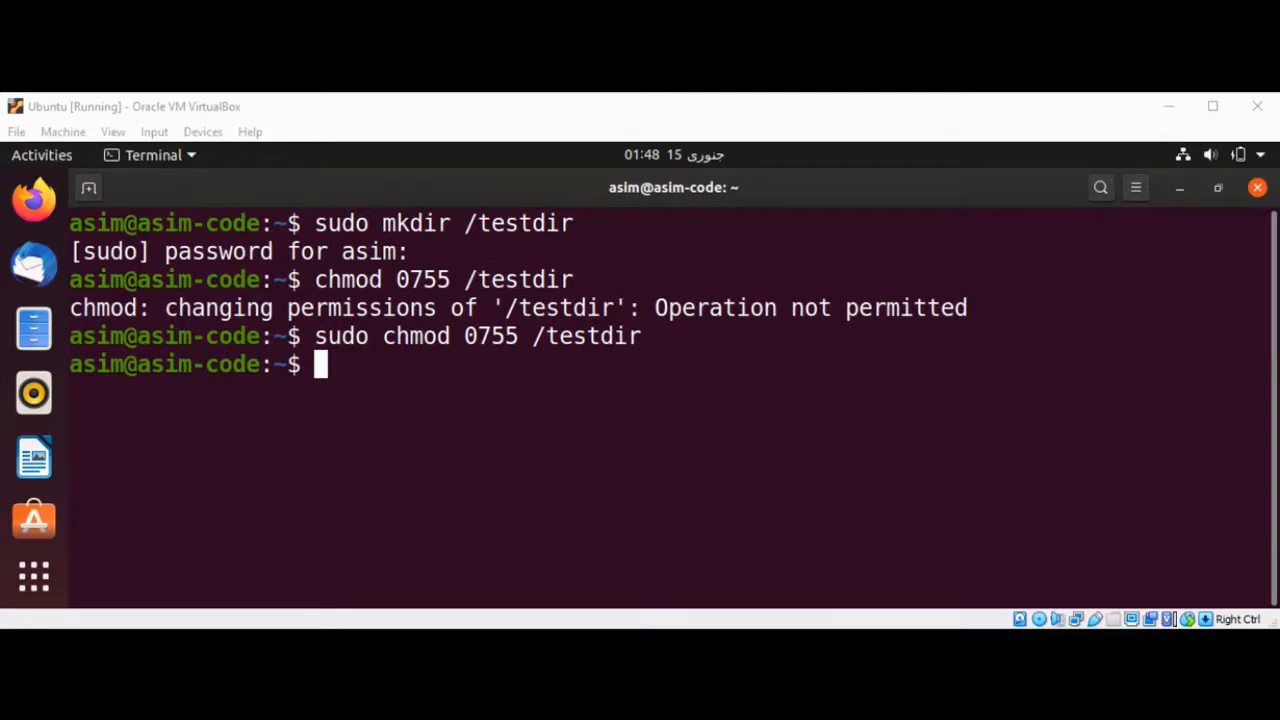
mouse_move(581, 375)
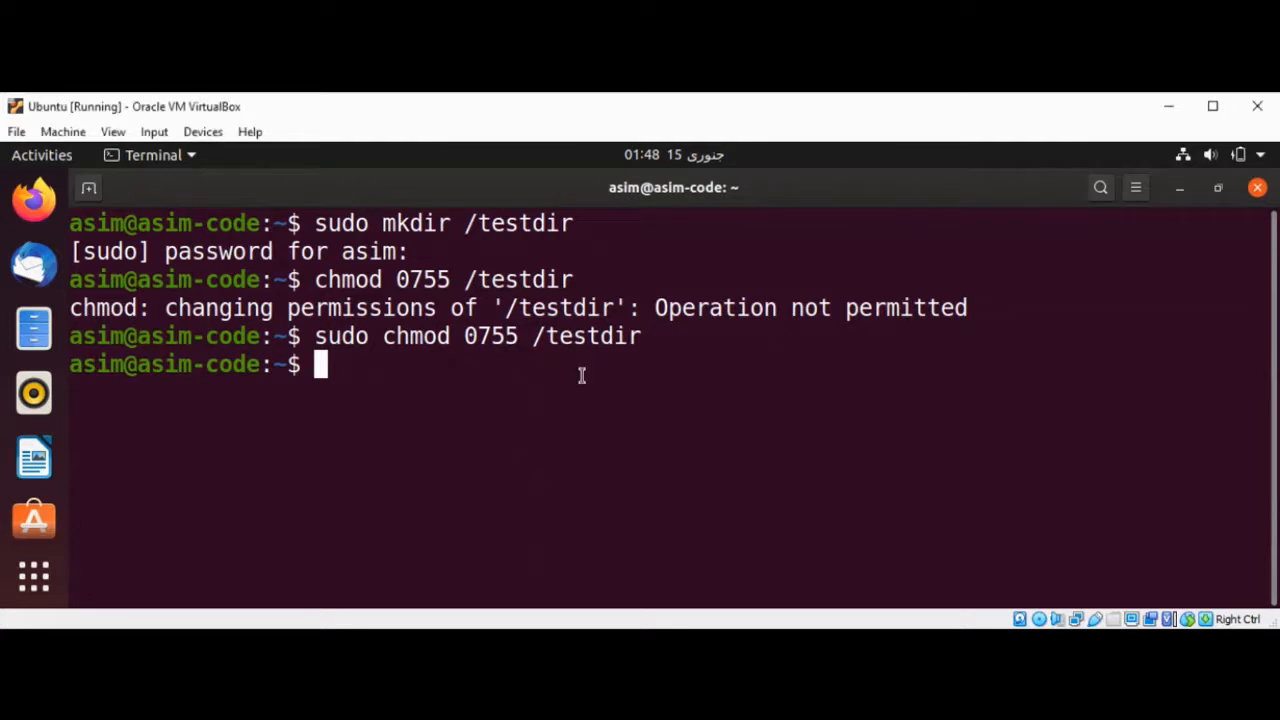
type("clea")
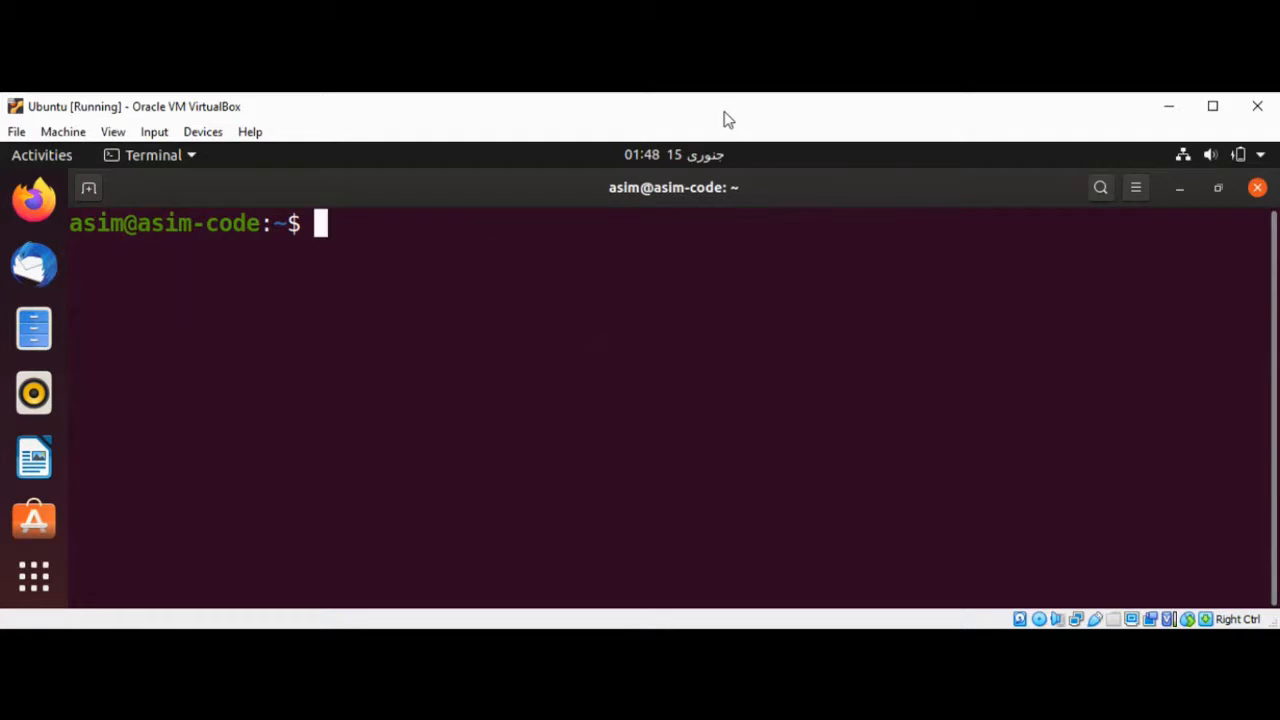
mouse_move(33, 328)
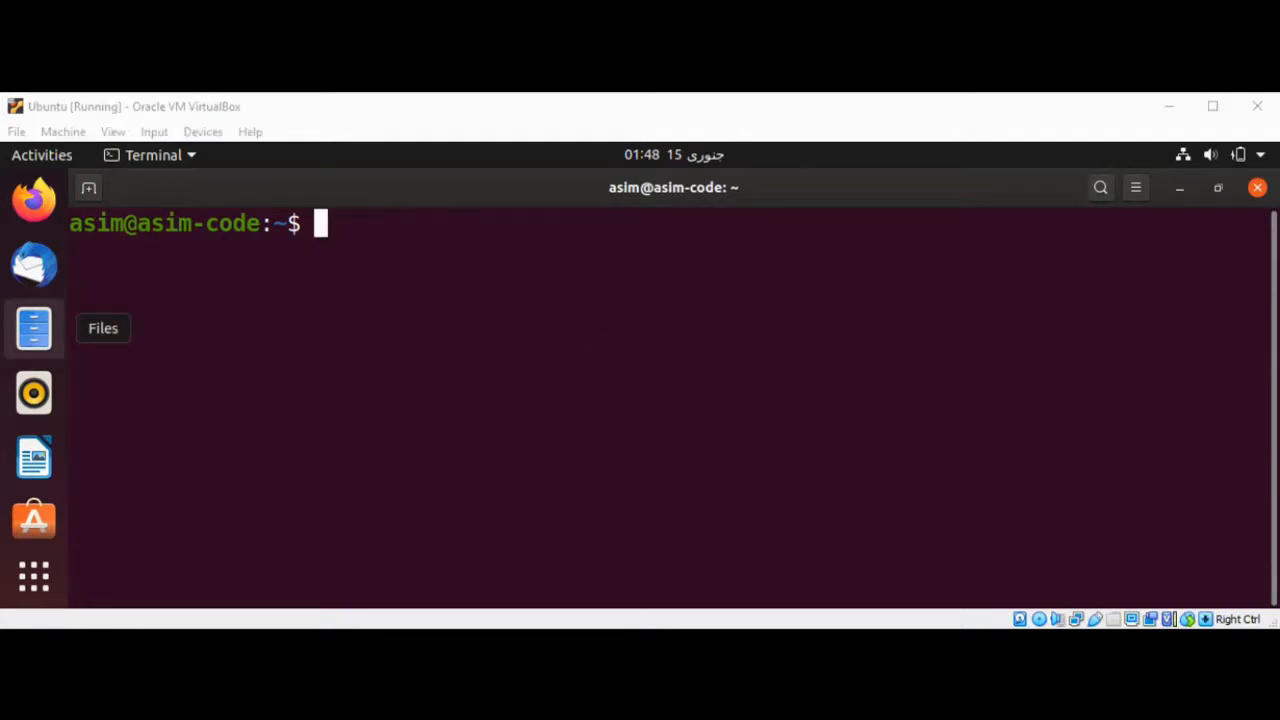
mouse_move(473, 254)
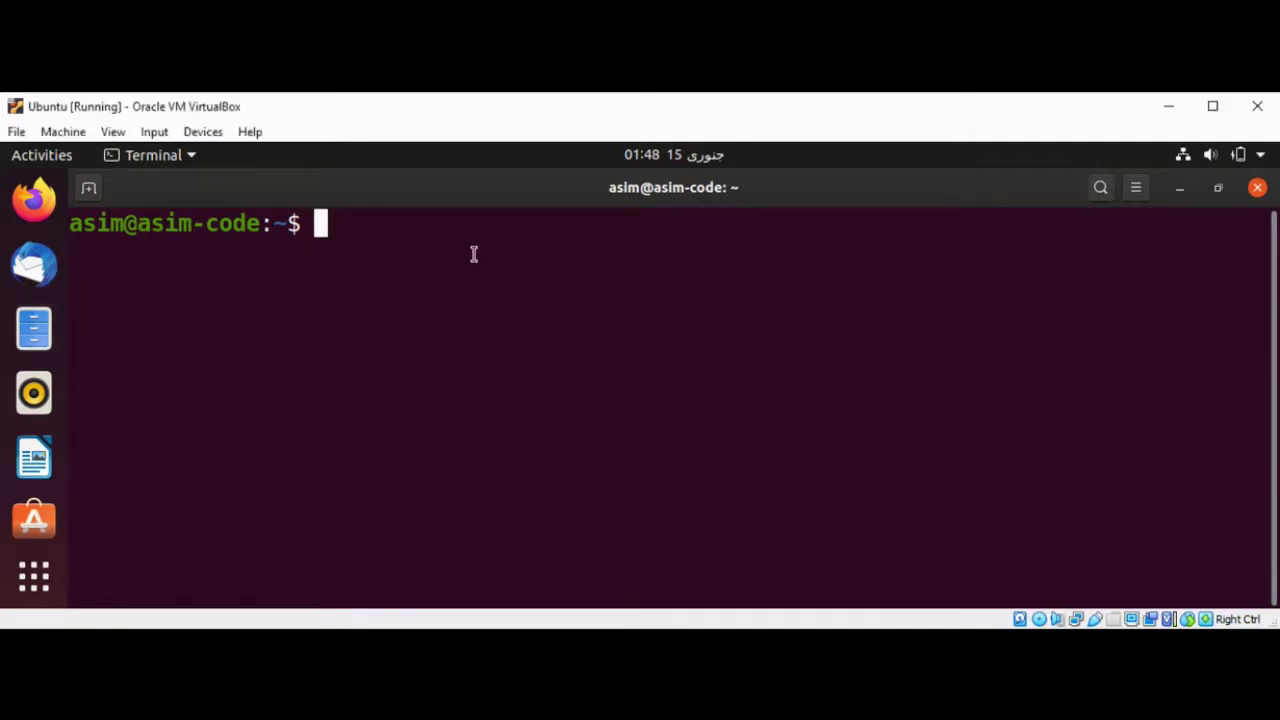
- Run sudo chmod -R 0755 /testdir to apply permissions recursively, then clear the screen
type("sudo")
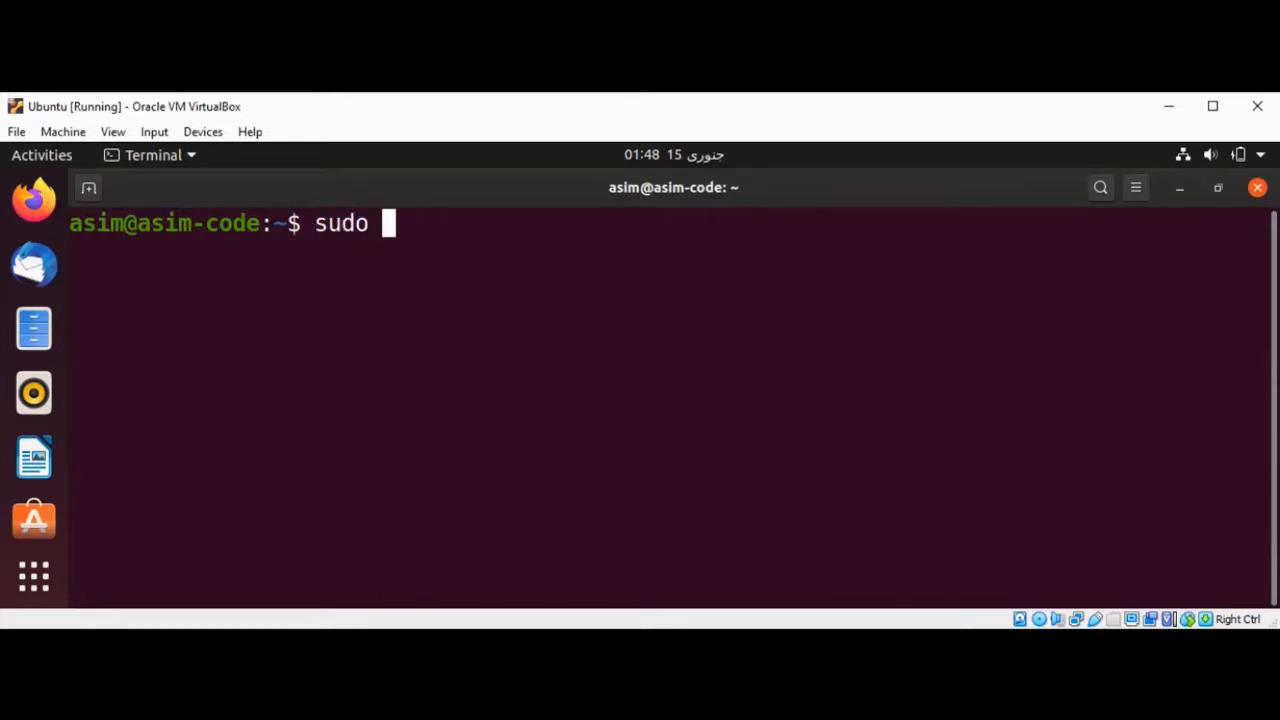
type("c")
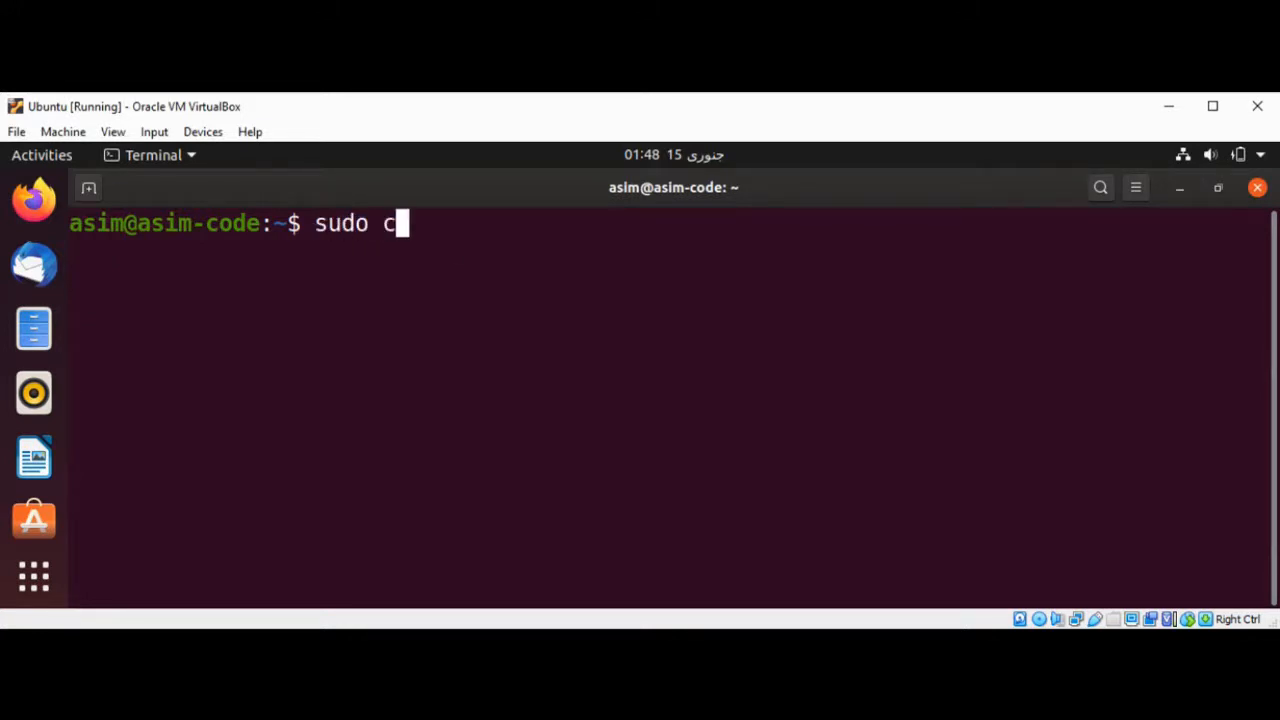
type("hmod -")
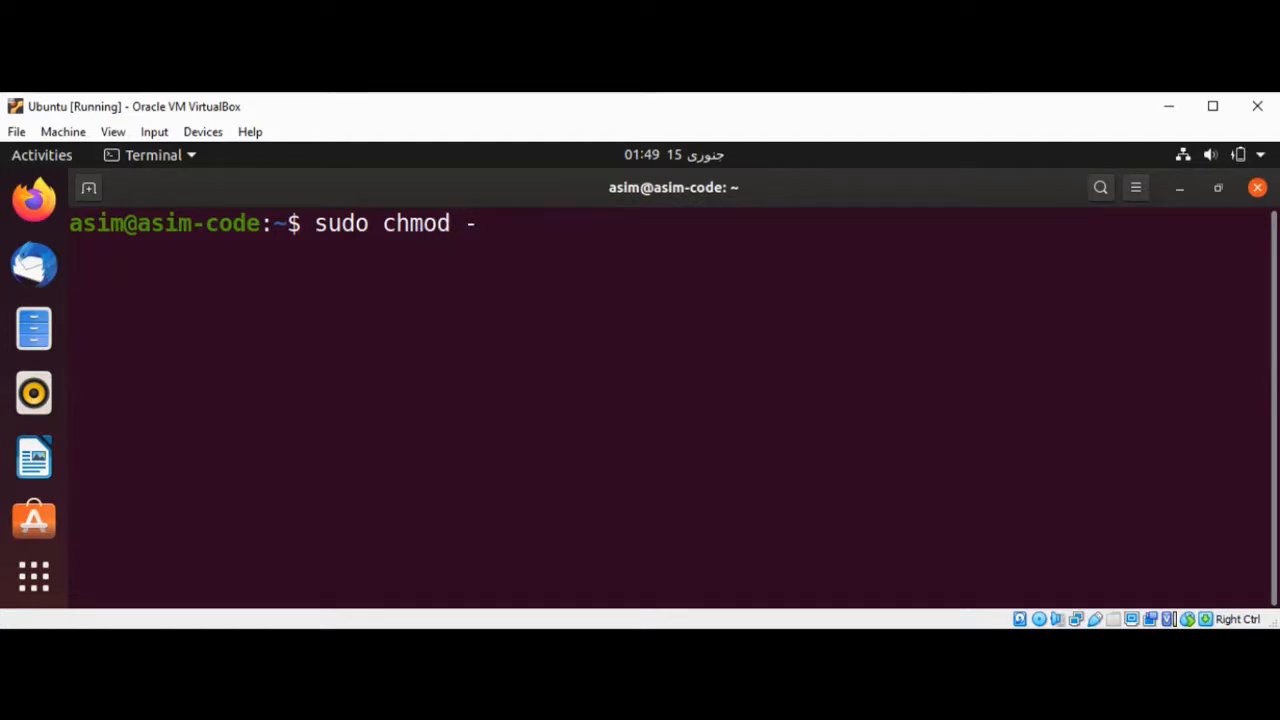
type("R")
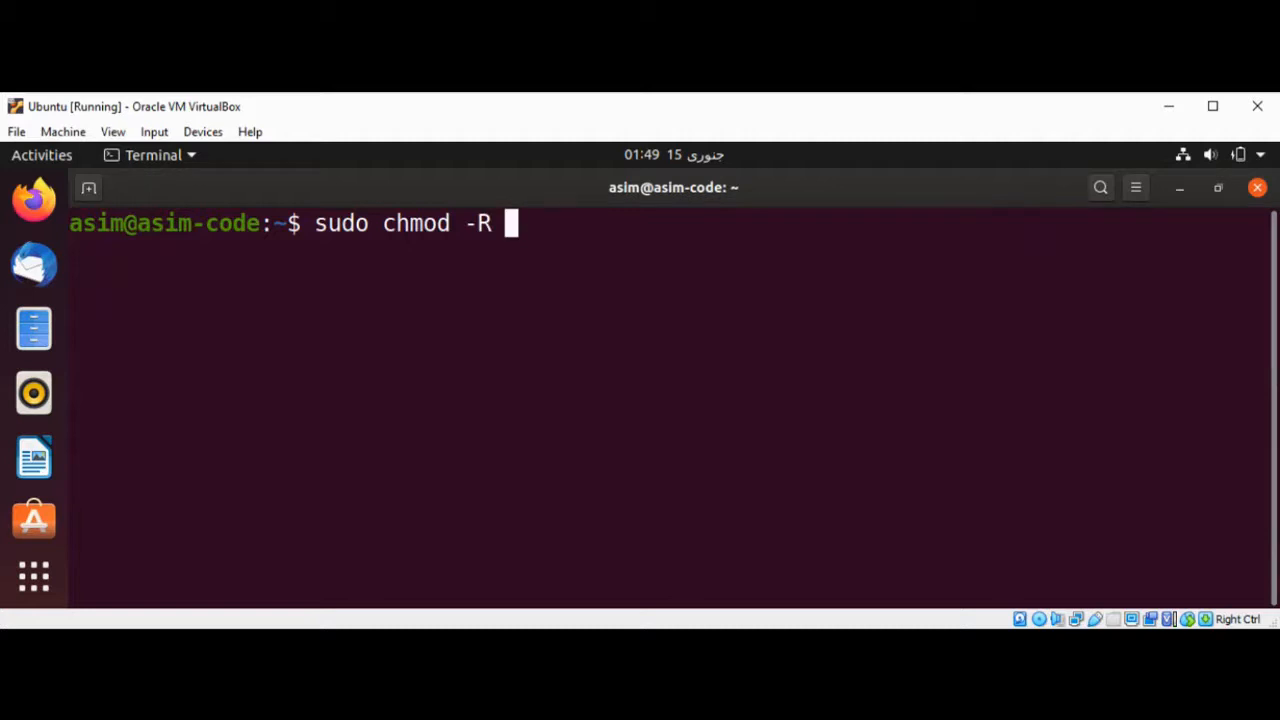
type("07")
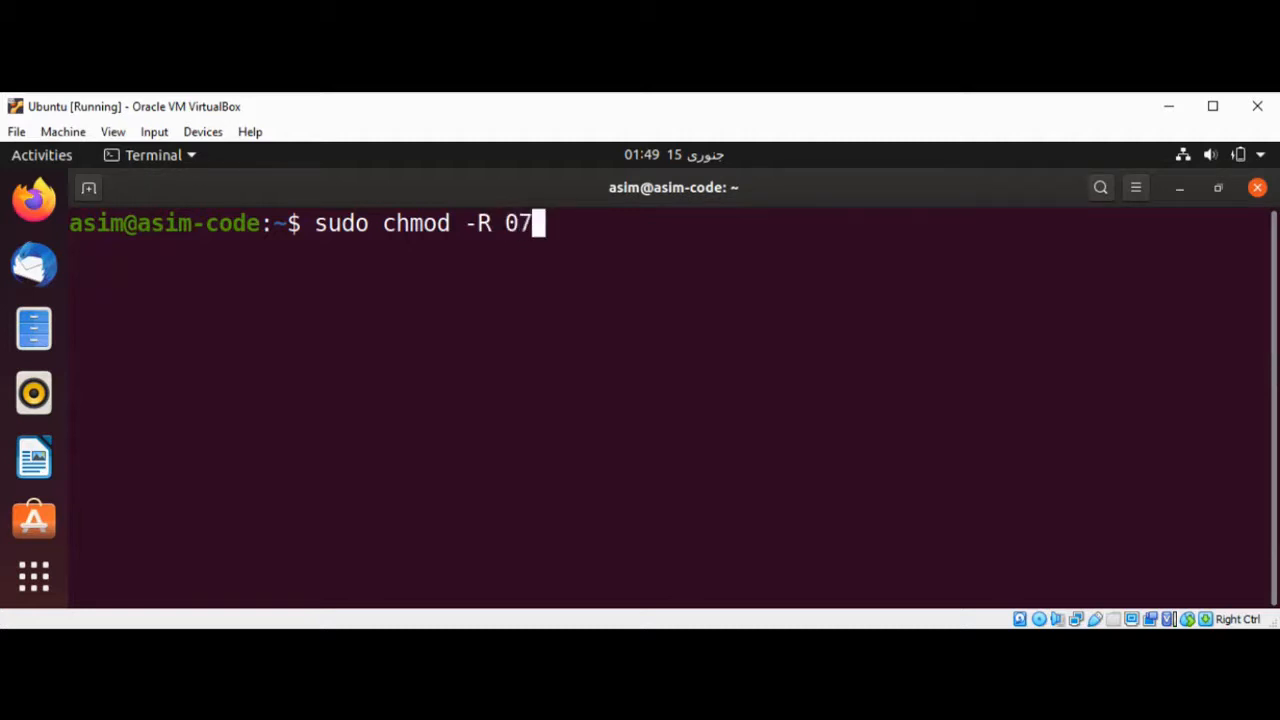
type("55")
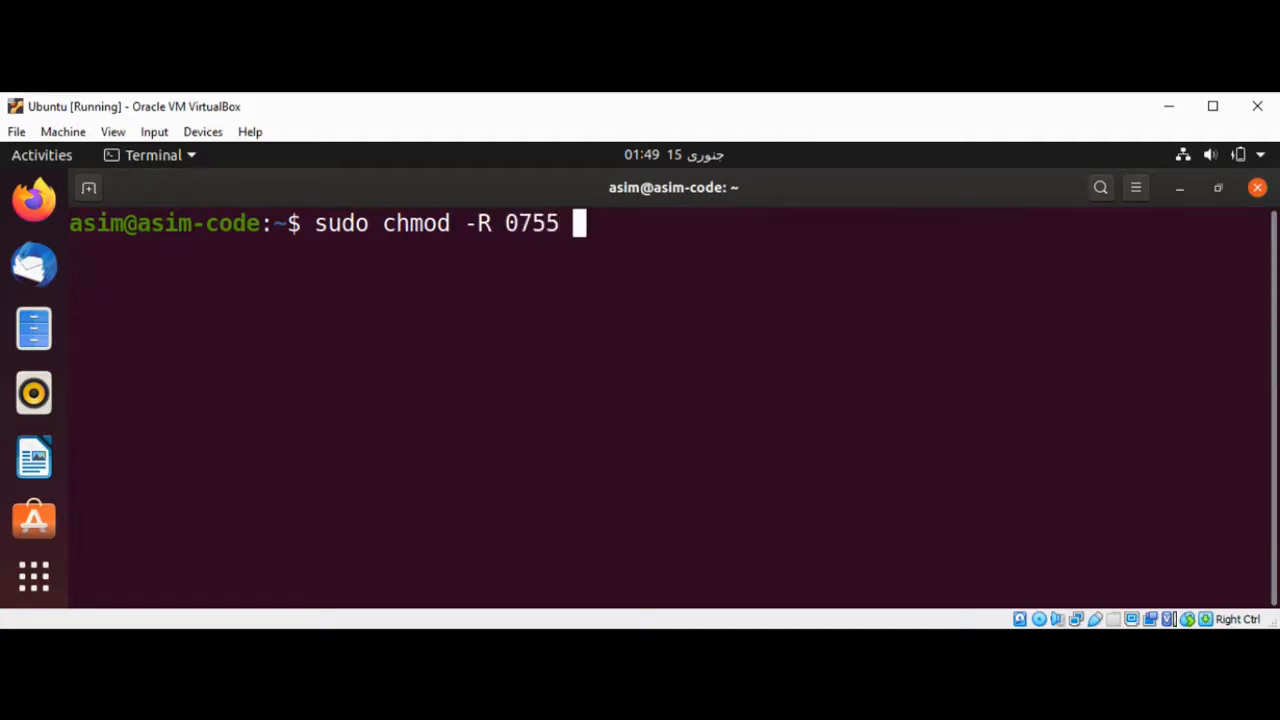
type("/te")
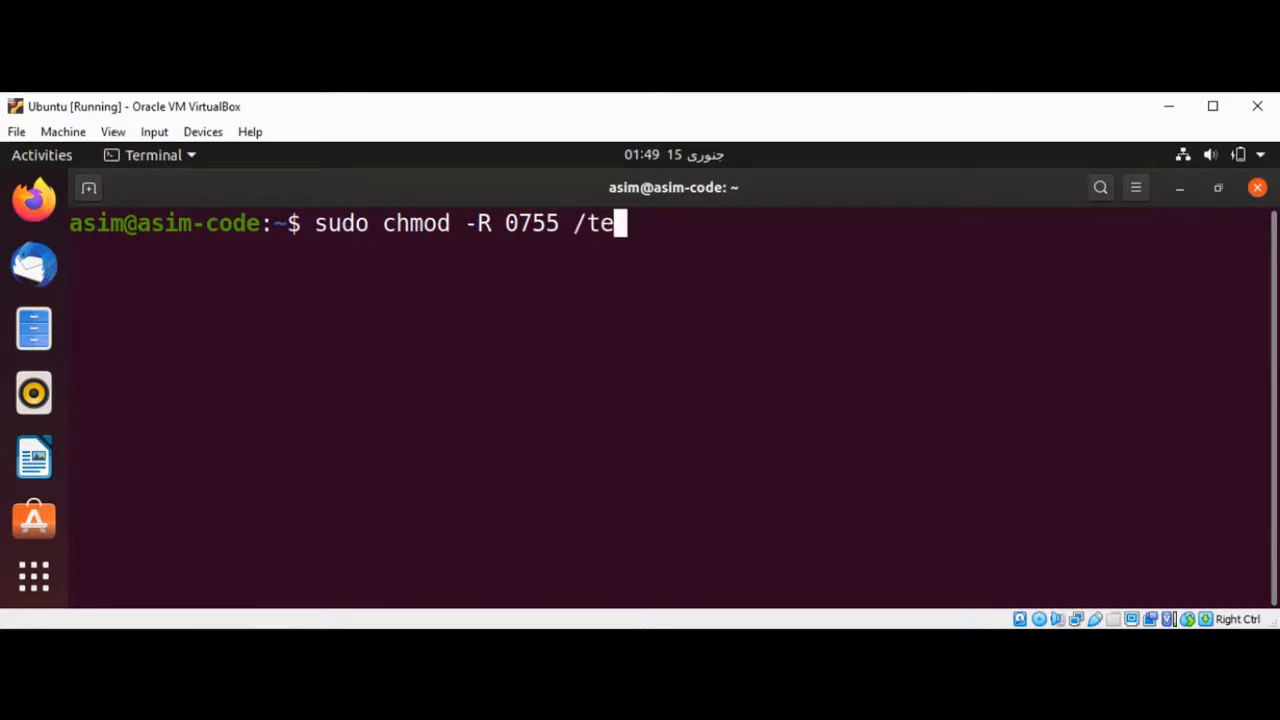
type("stdir")
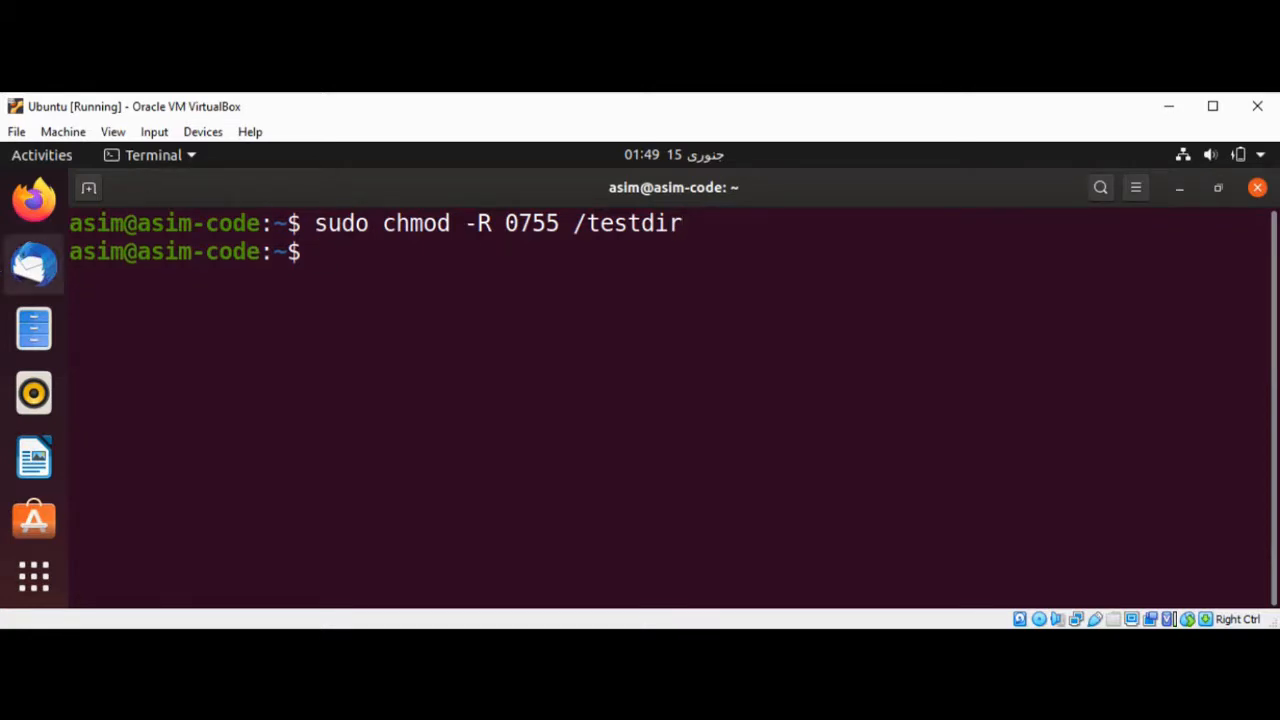
mouse_move(33, 265)
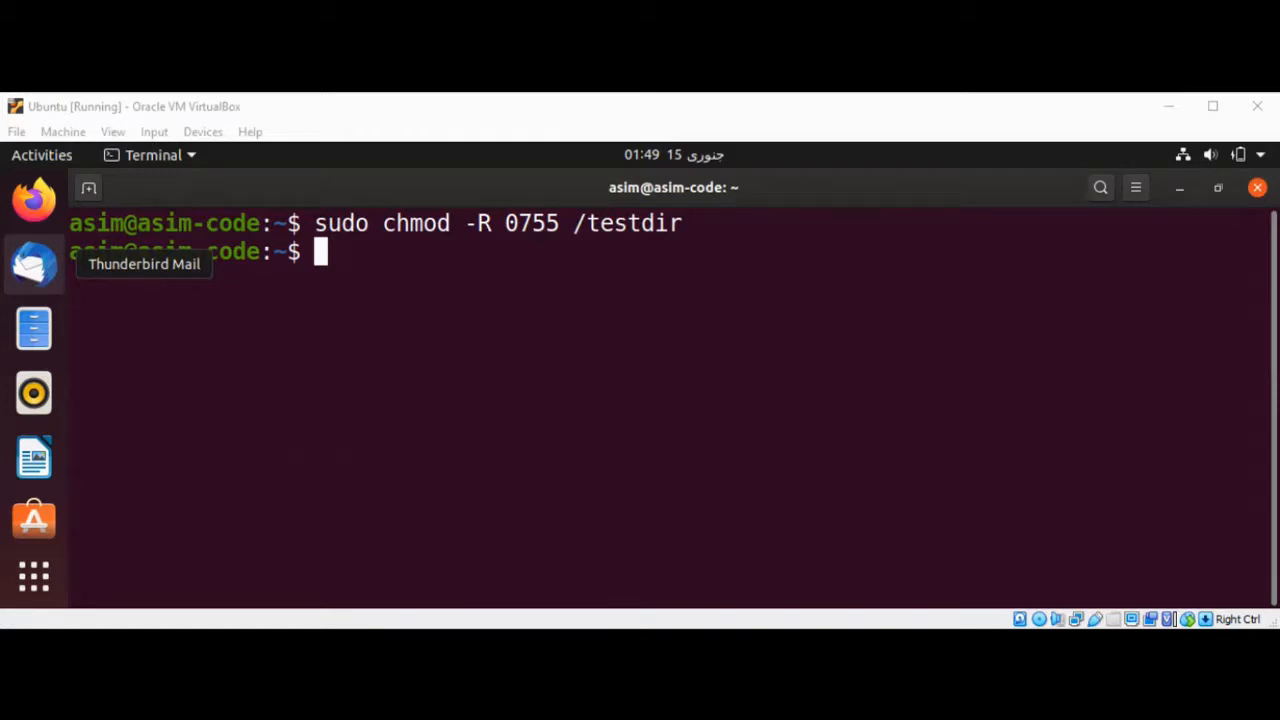
mouse_move(33, 328)
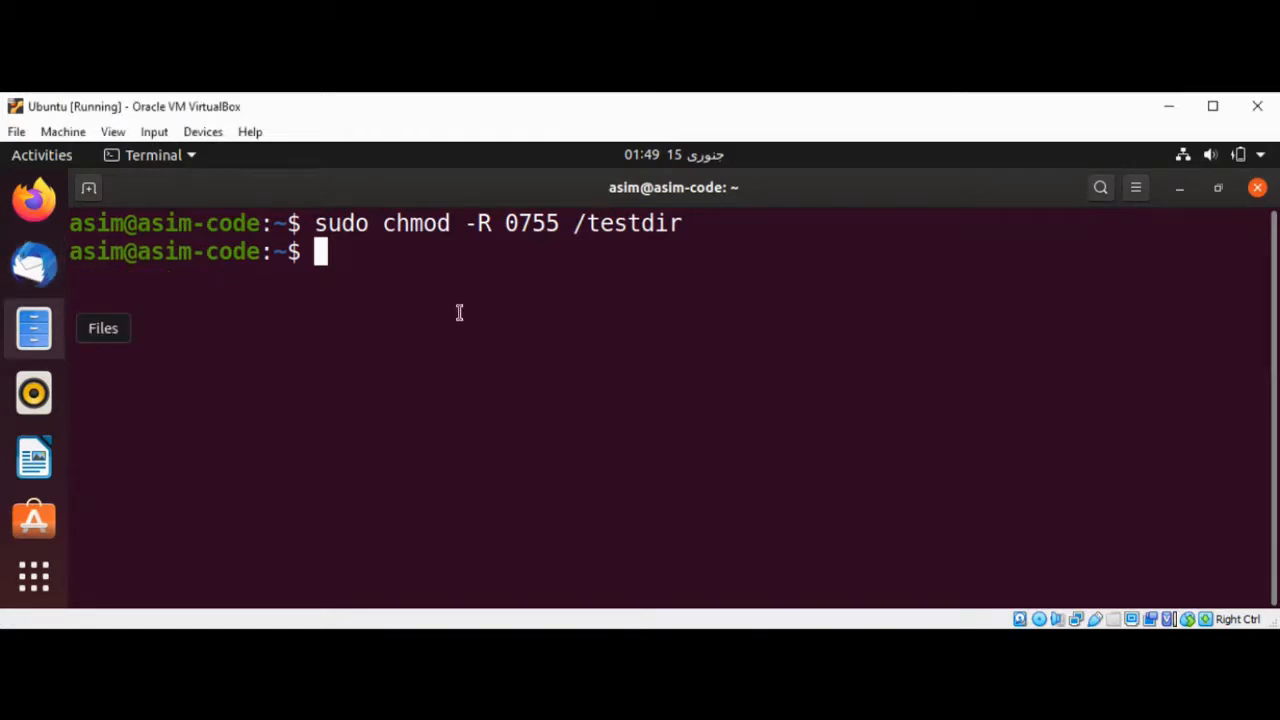
type("clear")
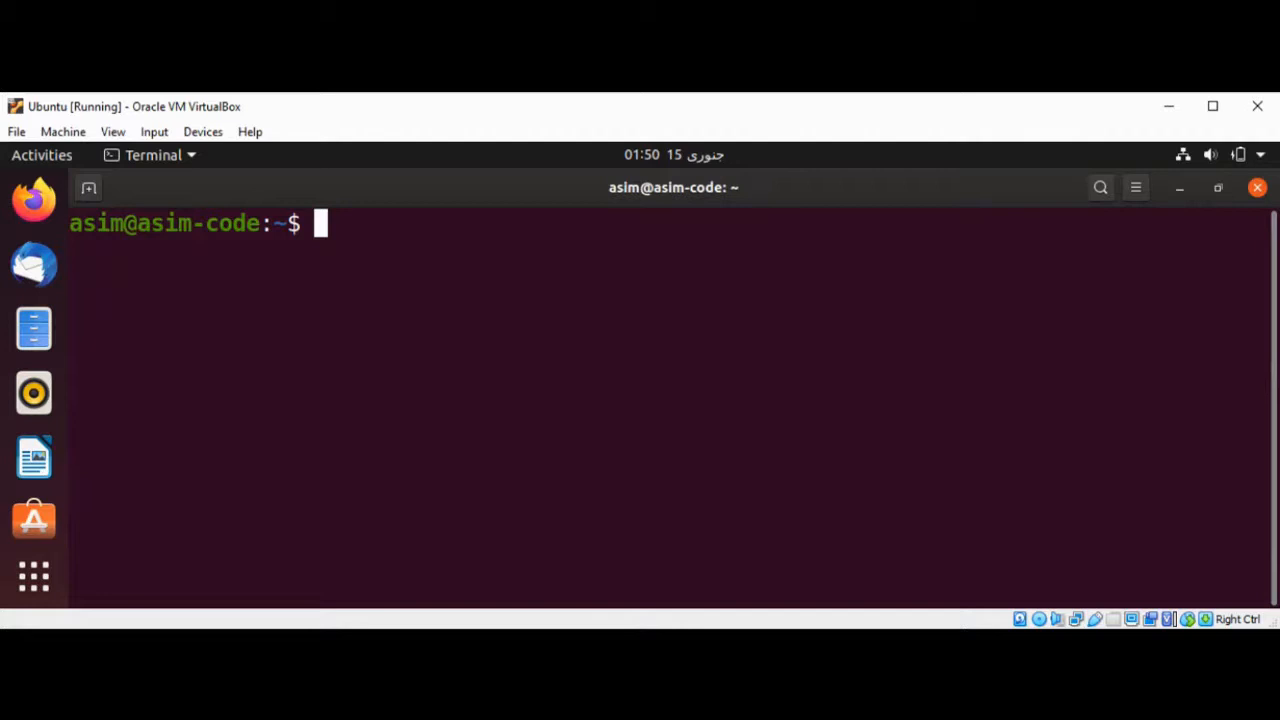
- Run sudo chmod 0700 /testdir for owner-only access, then clear the screen
type("sudo")
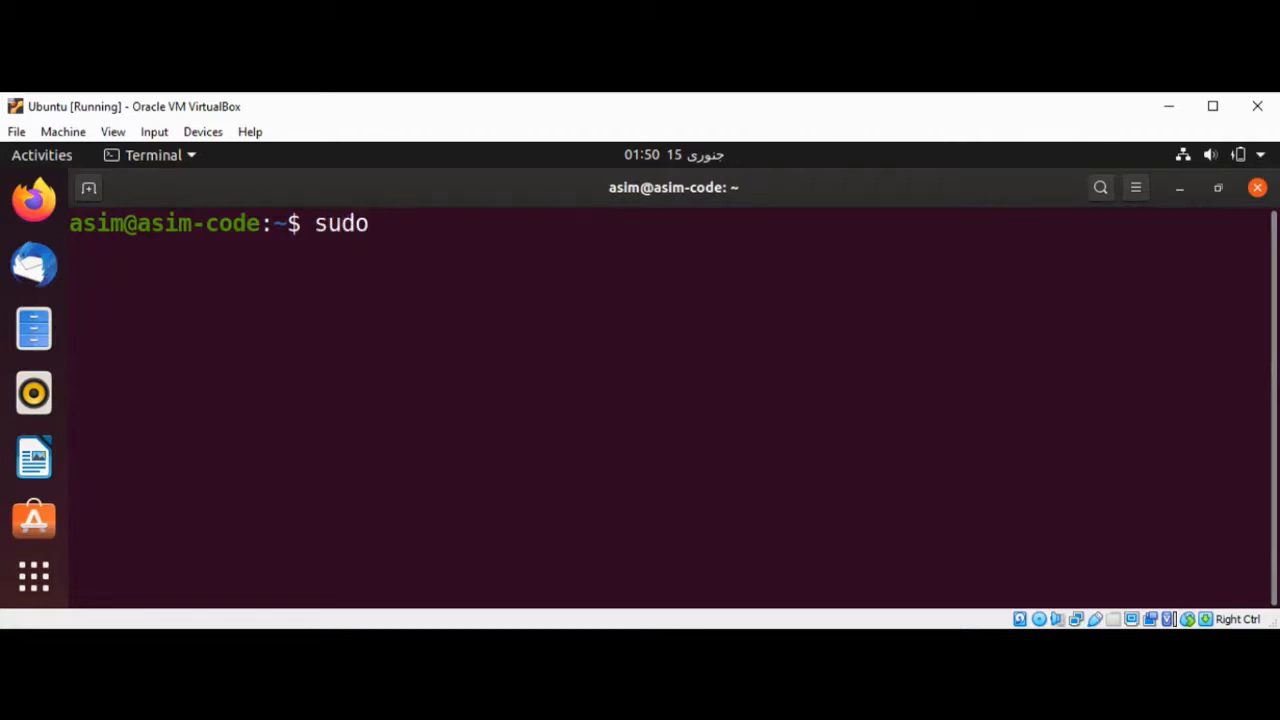
type("chmod 0")
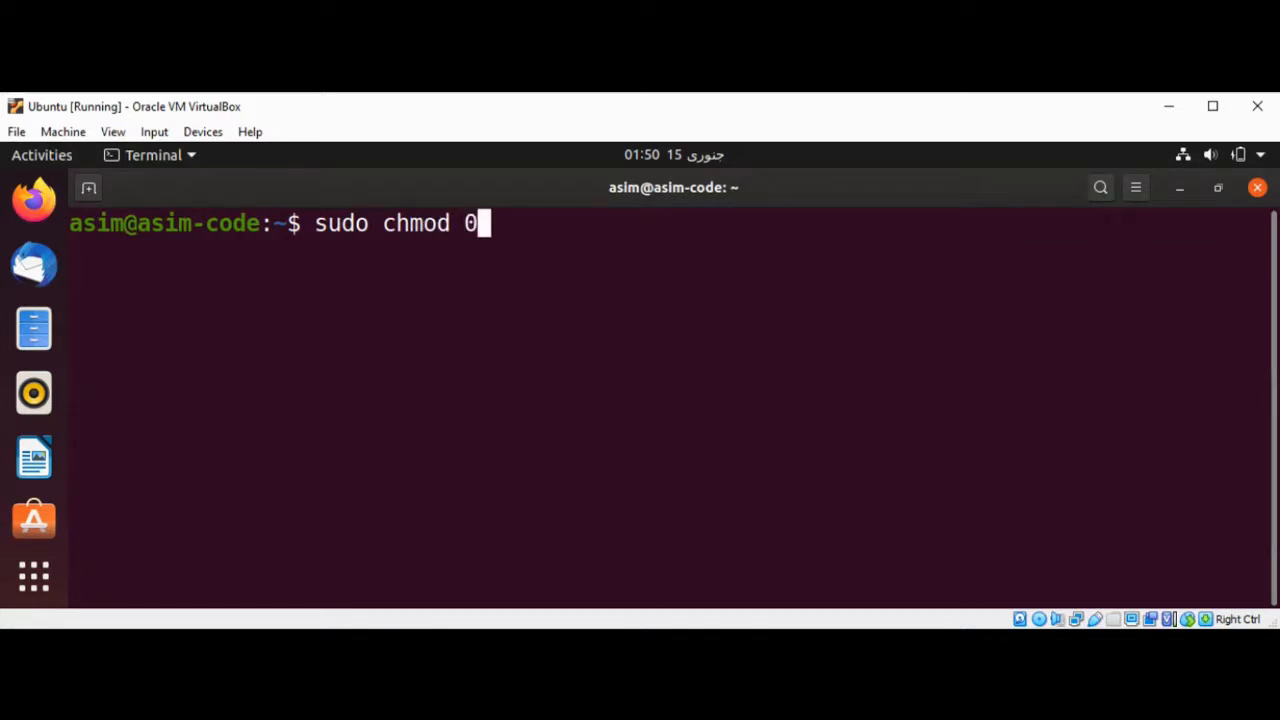
type("700")
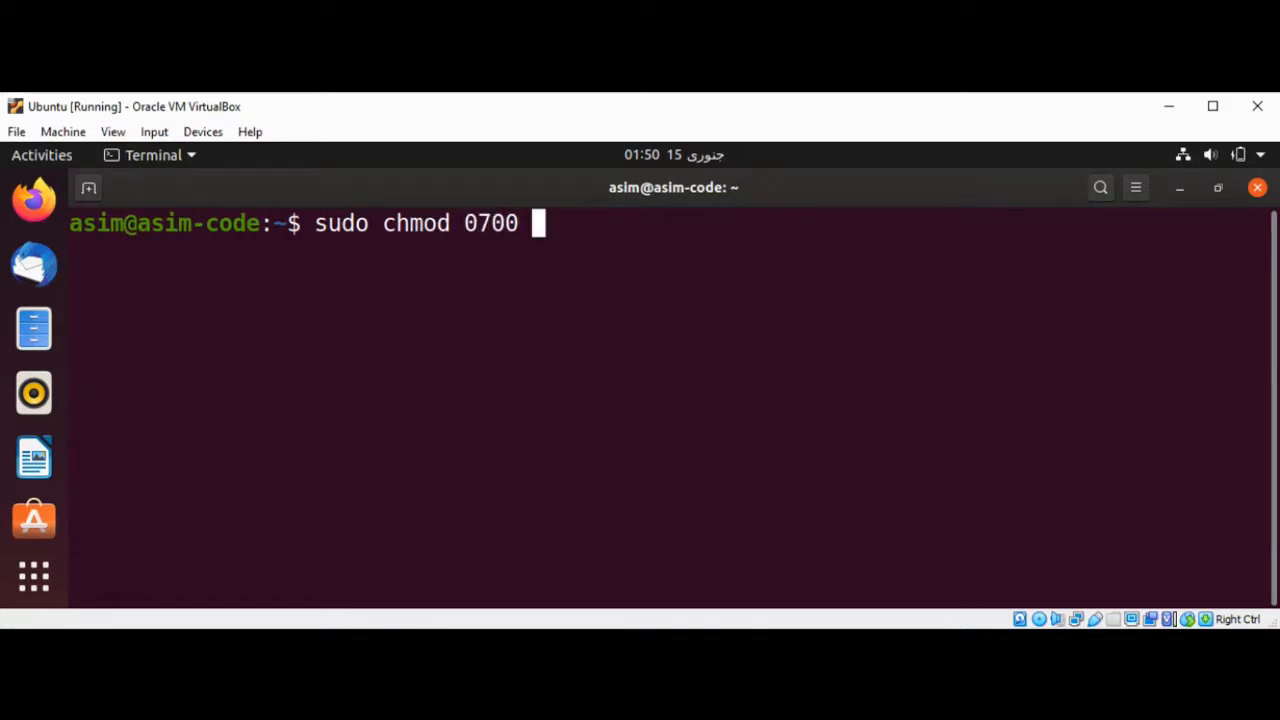
type("/test")
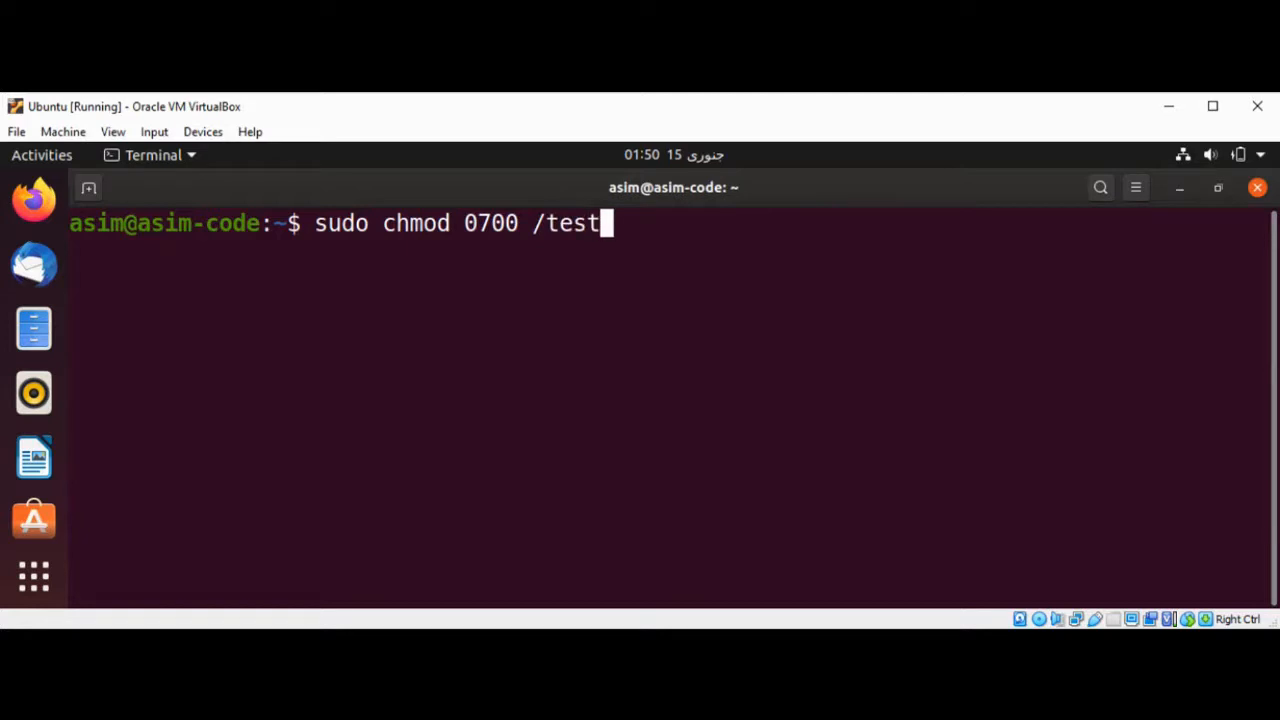
type("dir")
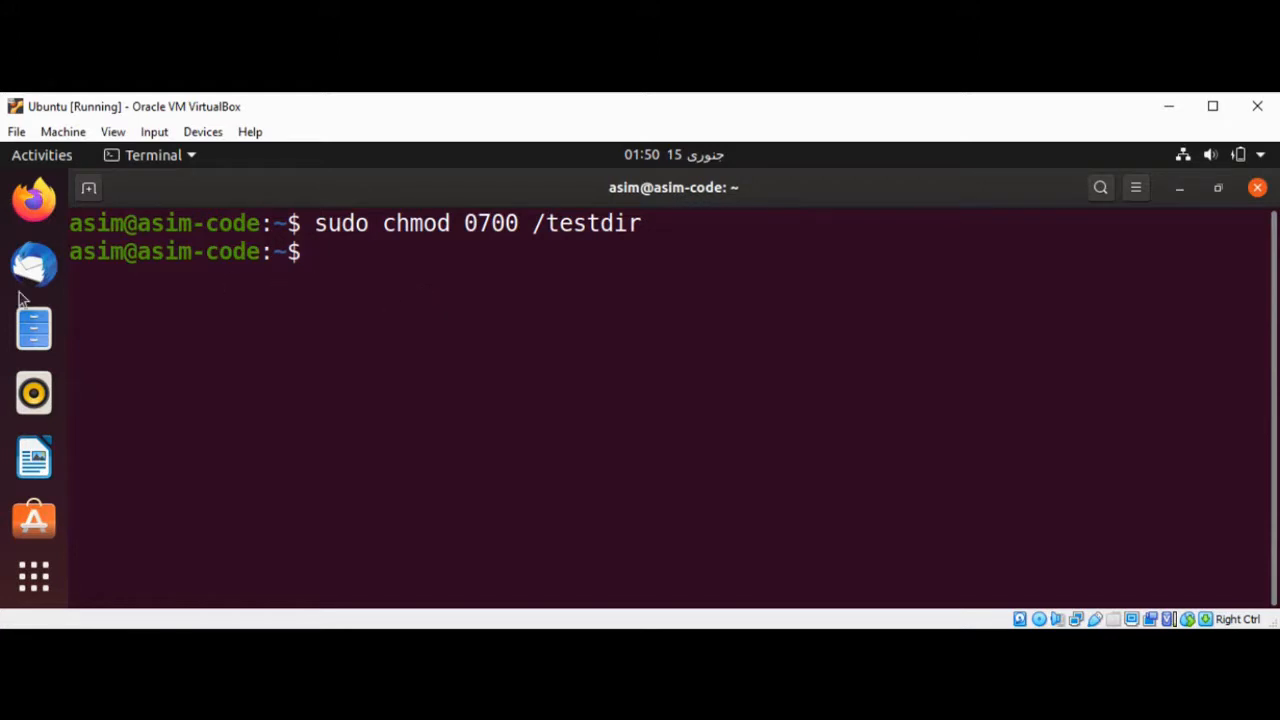
mouse_move(33, 389)
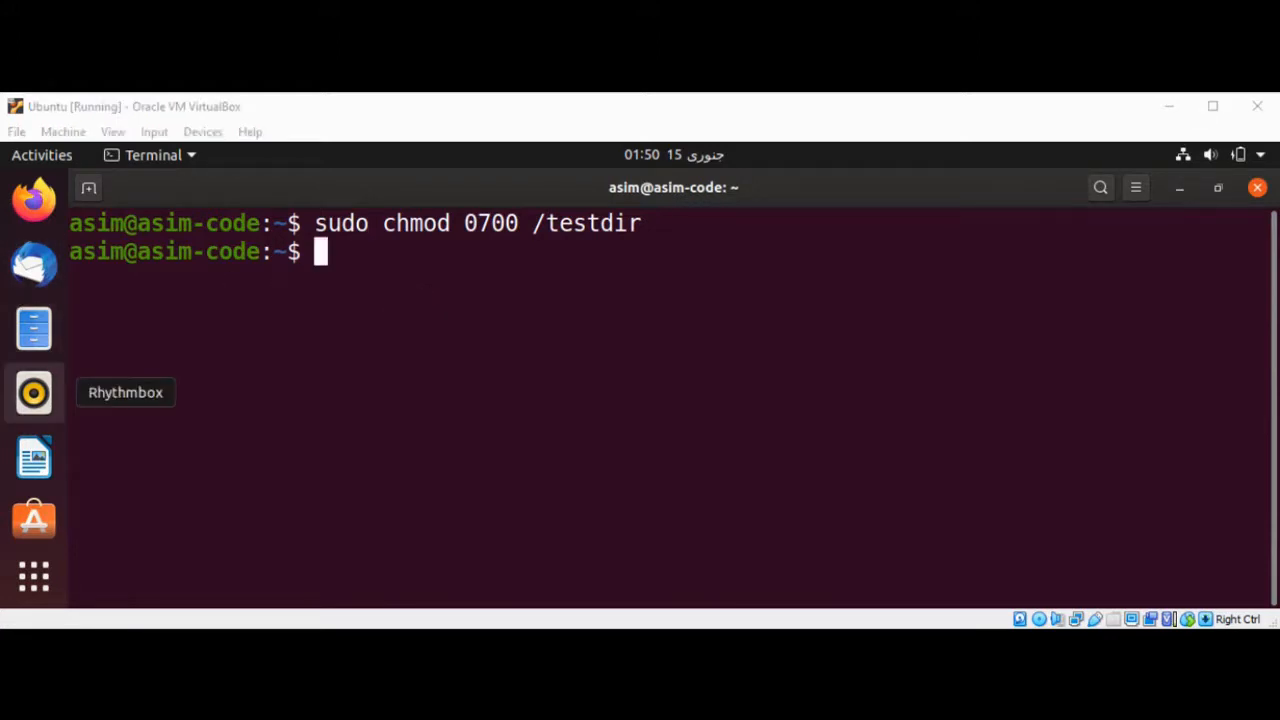
mouse_move(496, 290)
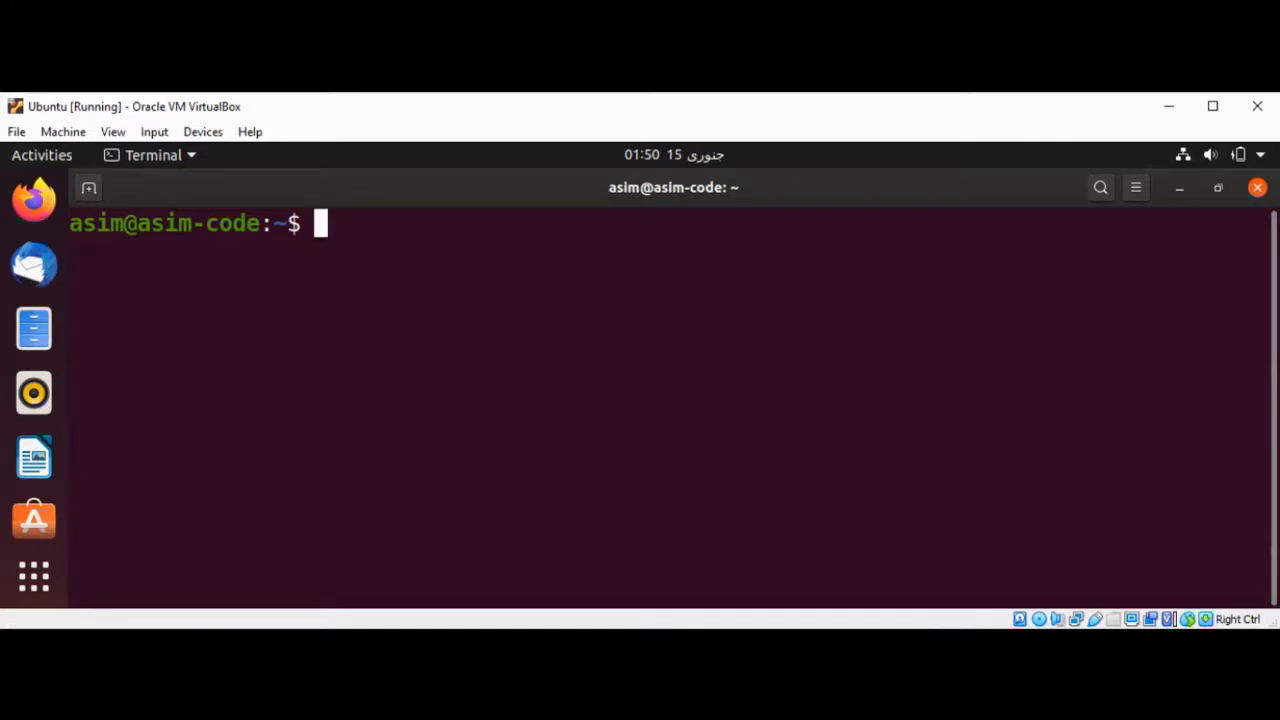
- Run sudo chmod 0770 /testdir for owner and group access, then clear the screen
type("sudo")
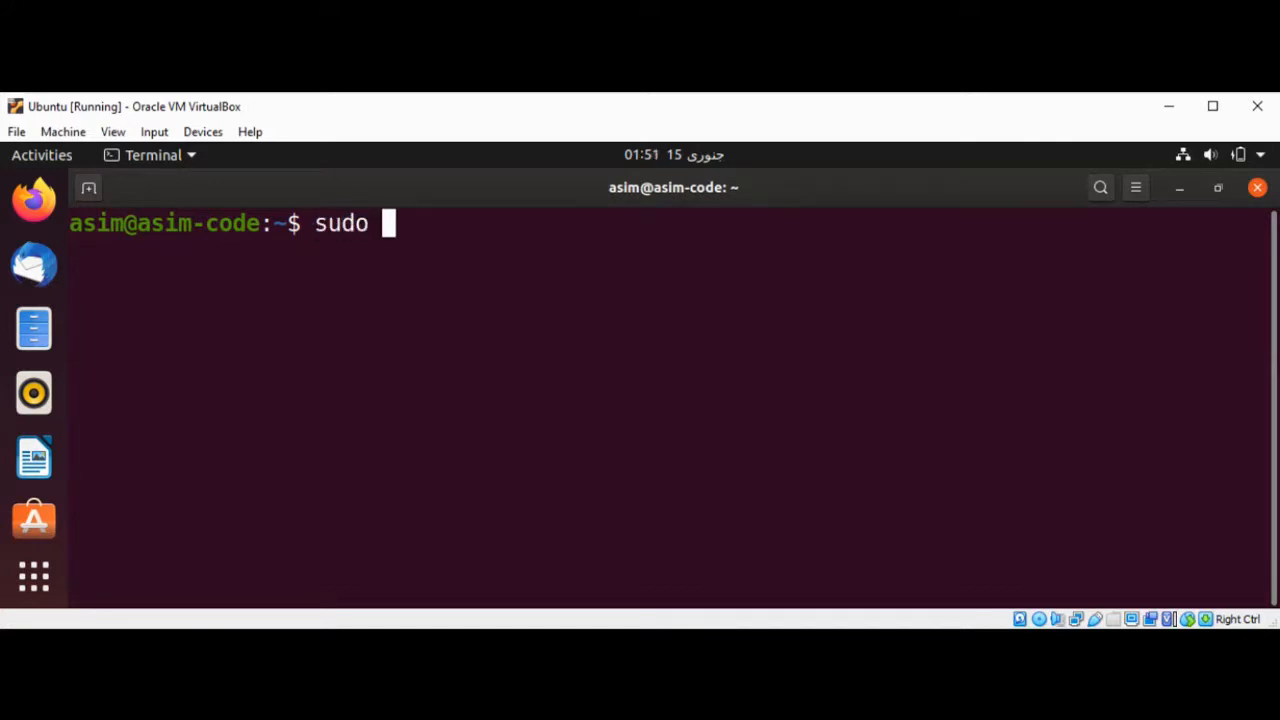
type("c")
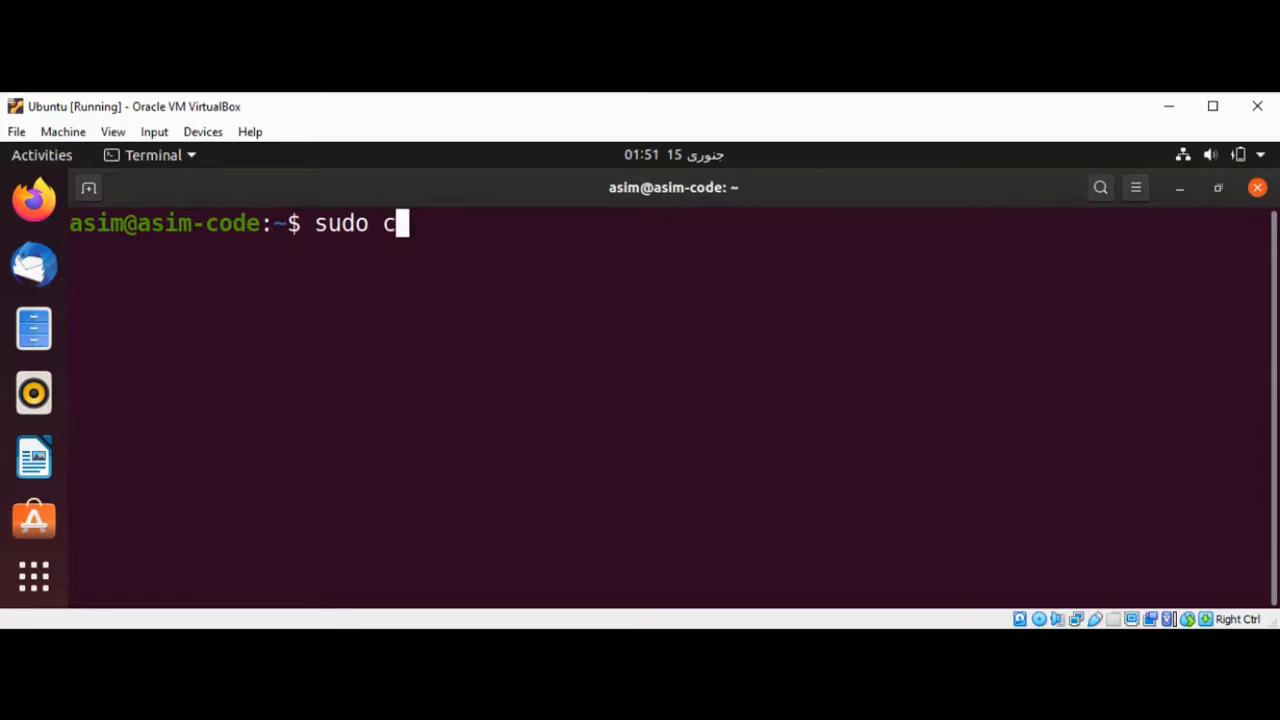
type("hmod 0770")
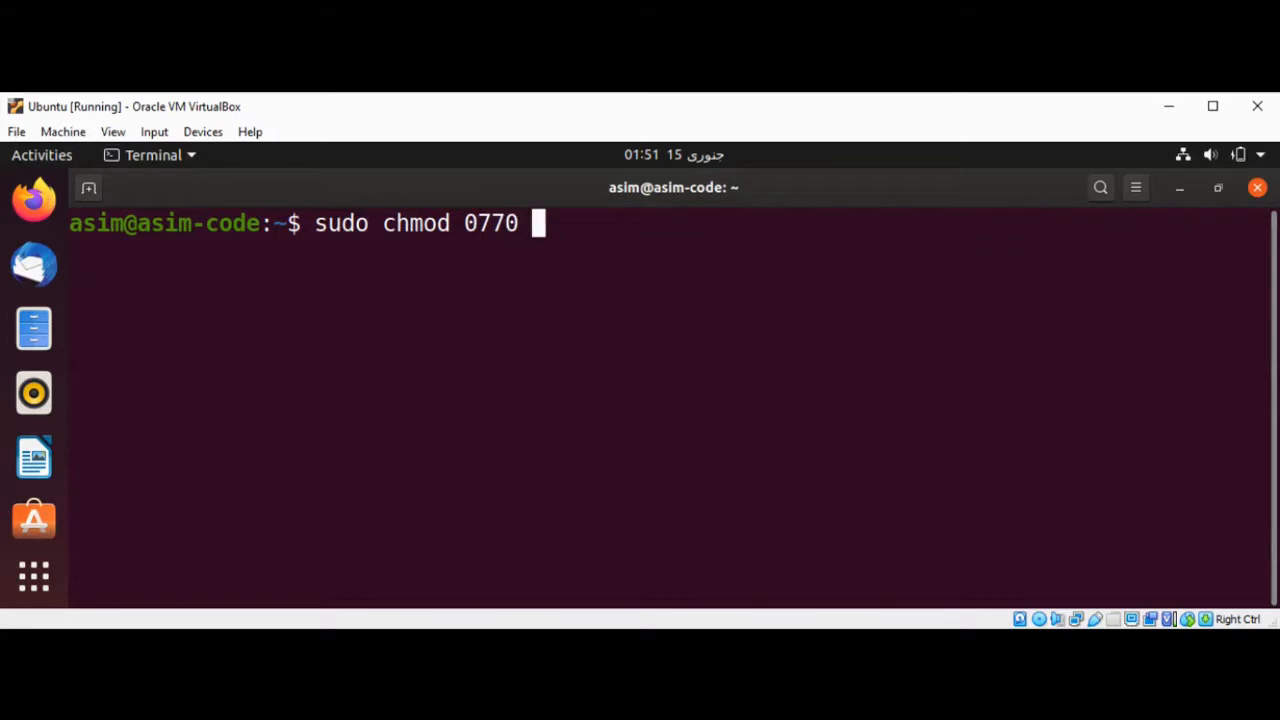
type("/tes")
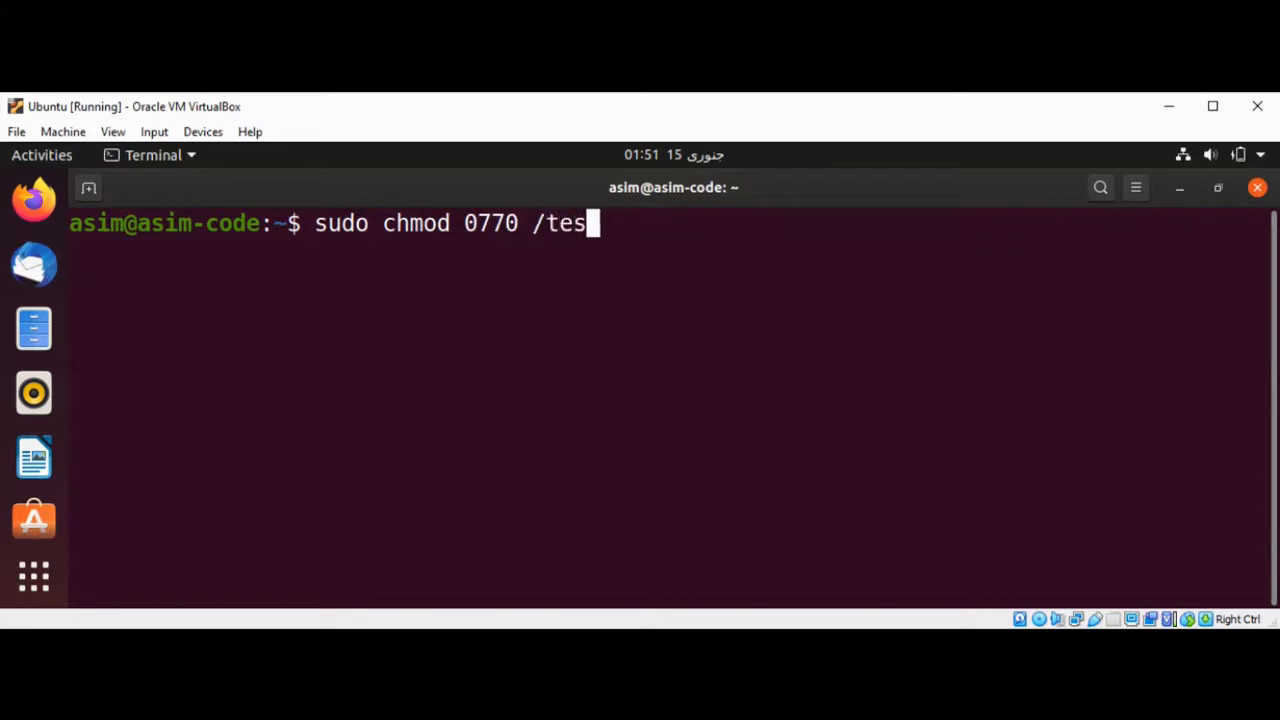
type("tdir")
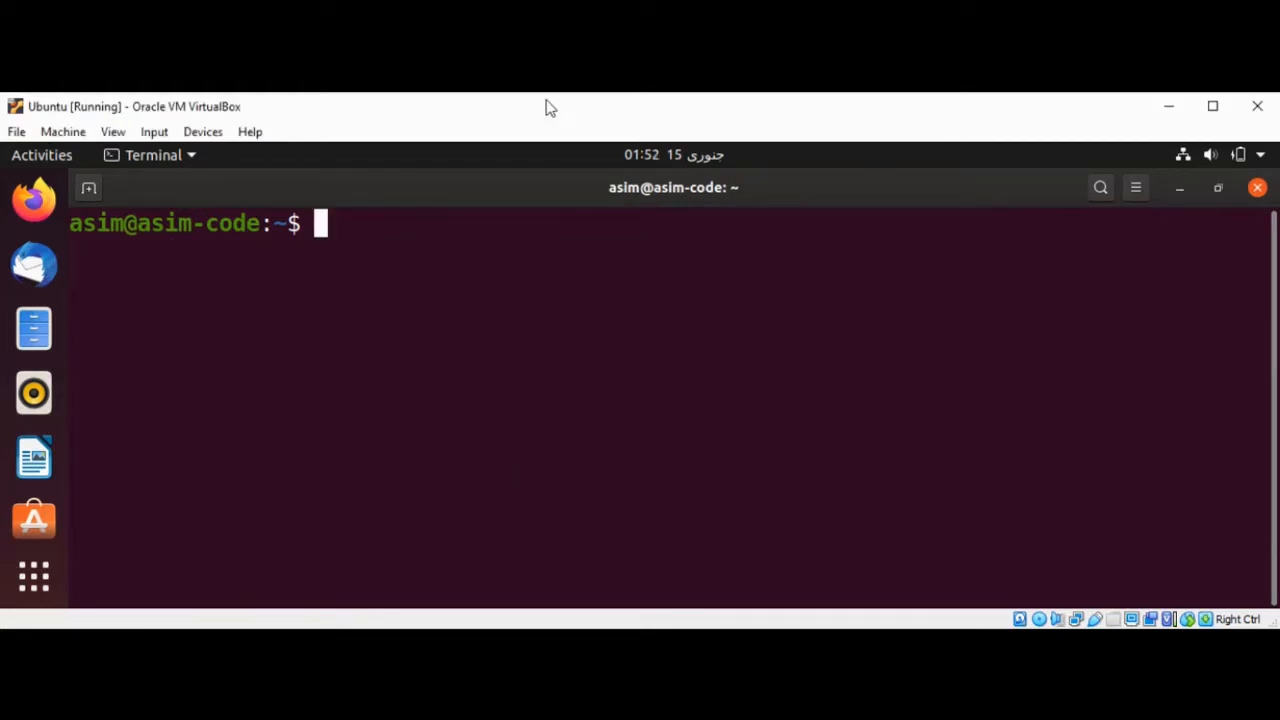
mouse_move(387, 220)
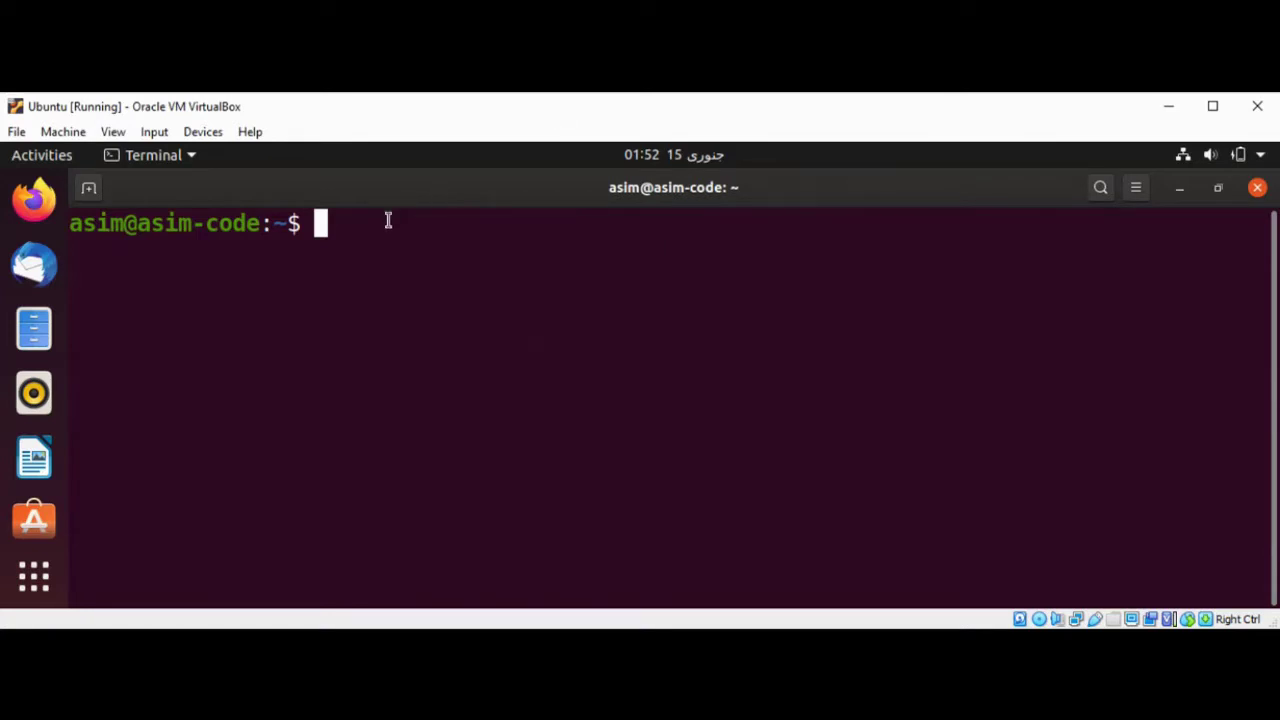
- Run 'man chmod' to view chmod's name, synopsis and description
type("man 1")
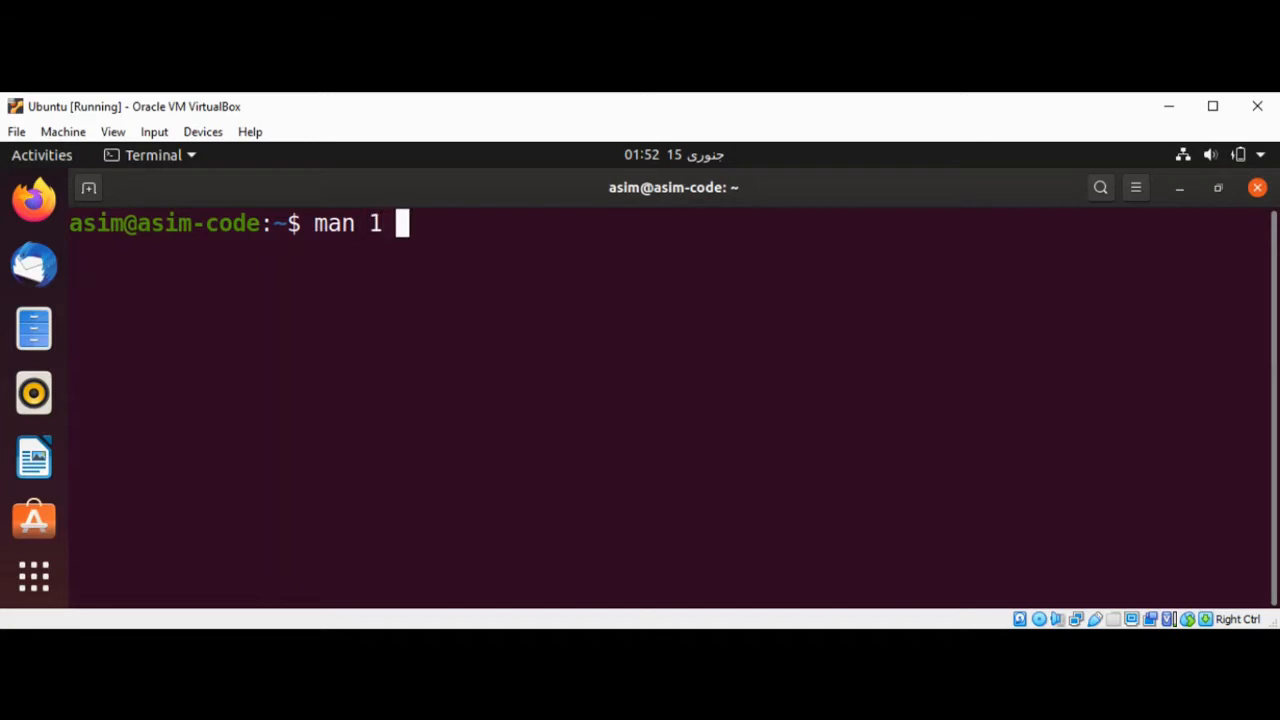
type("chmod")
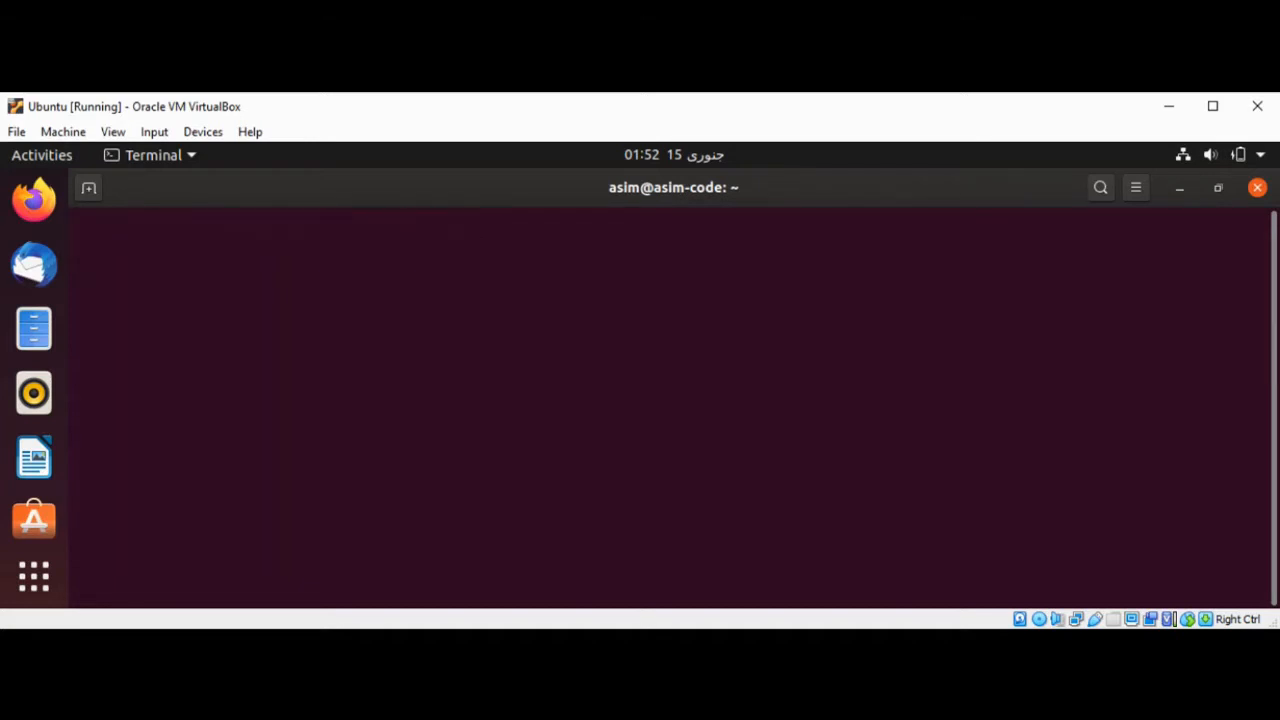
type("man chmod")
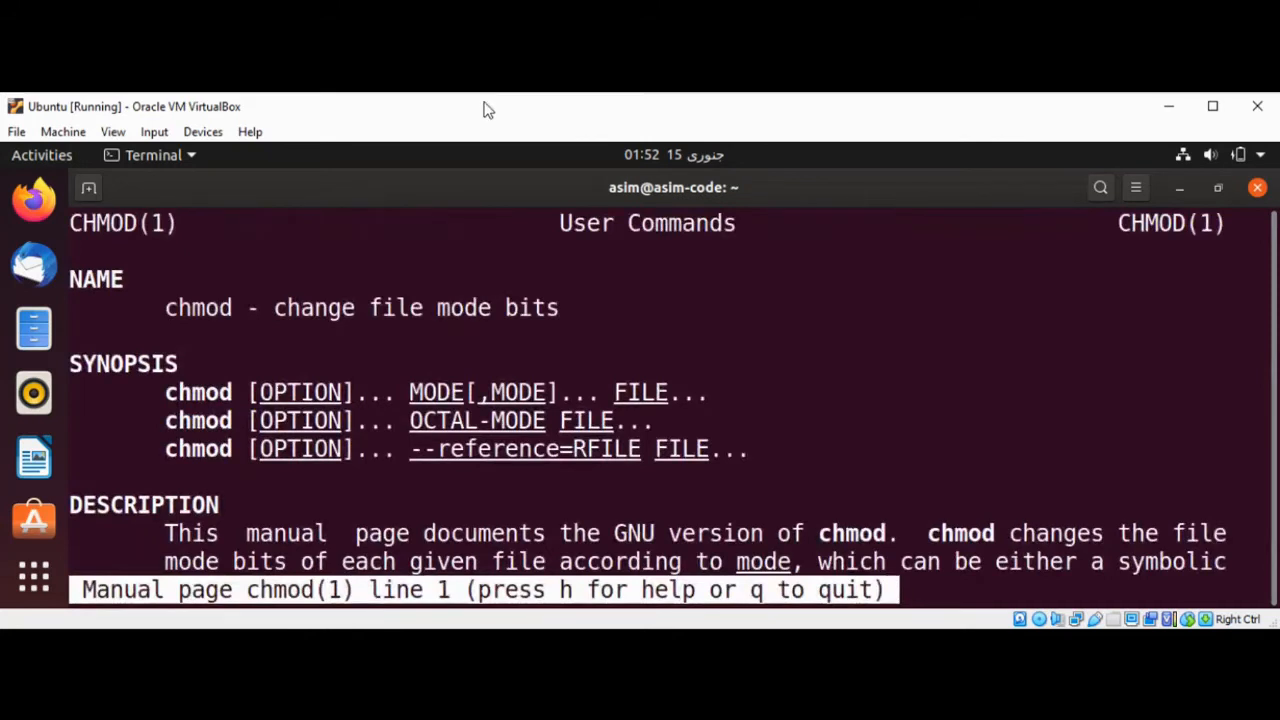
mouse_move(531, 363)
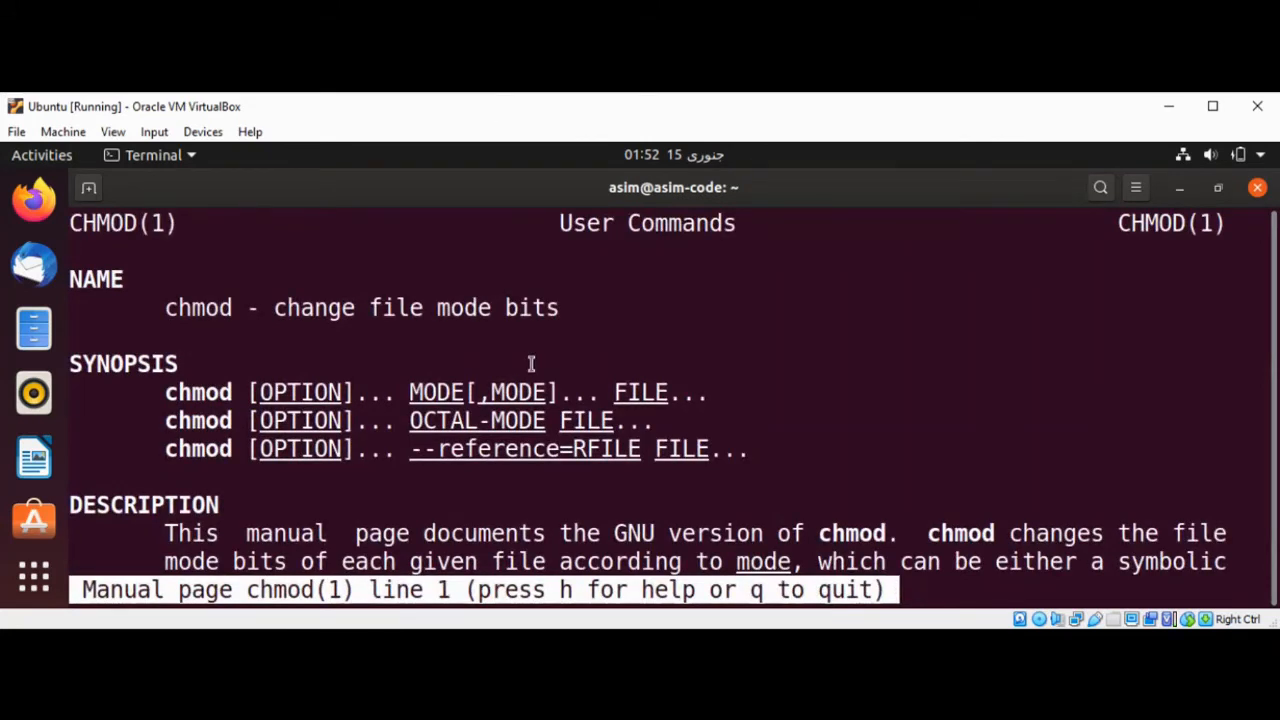